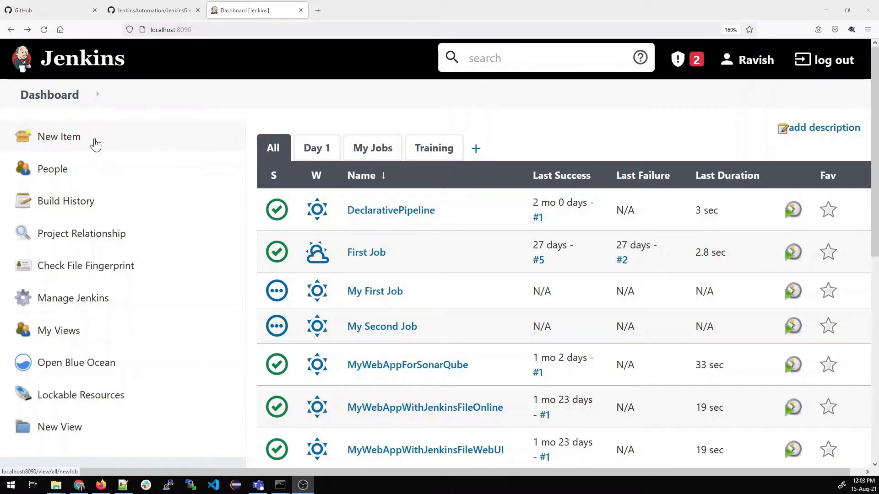
Start a new item named Multibranch-Setup of type Multibranch Pipeline.
left_click(59, 137)
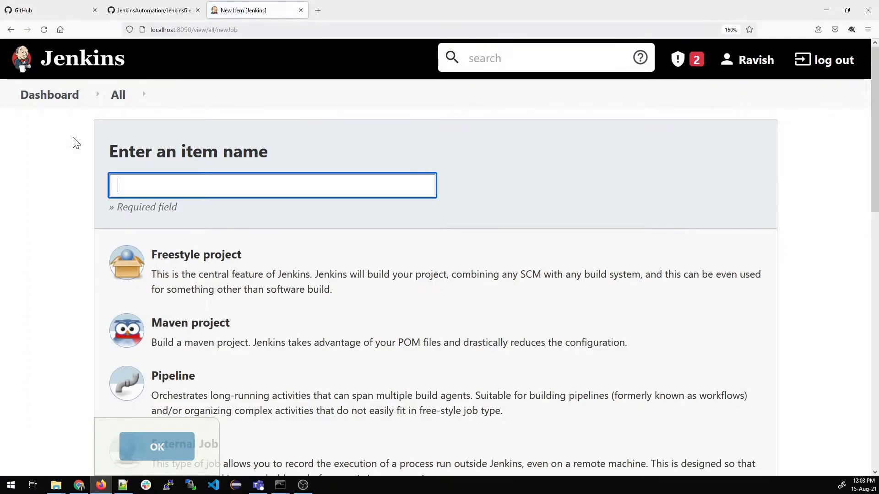
type("M")
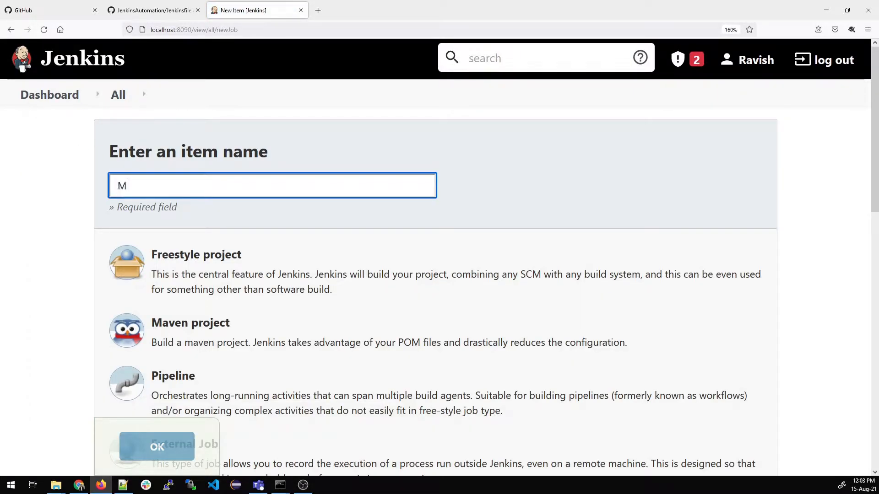
type("ultib")
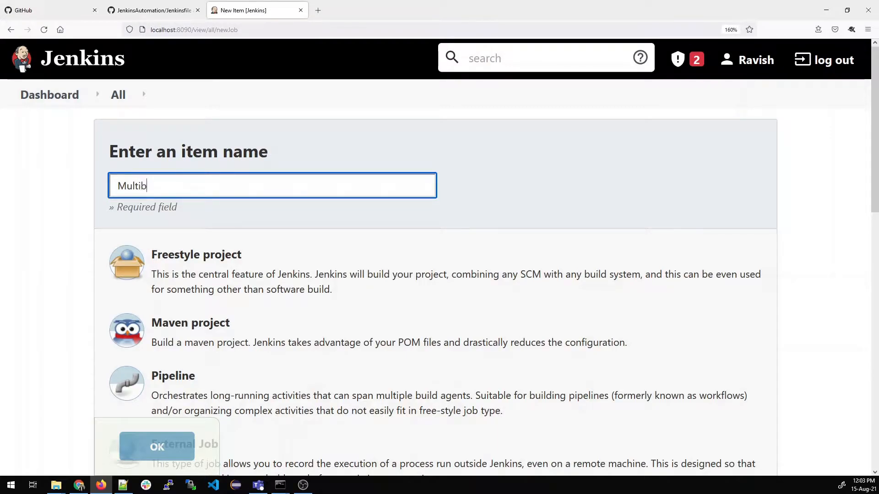
type("ranch")
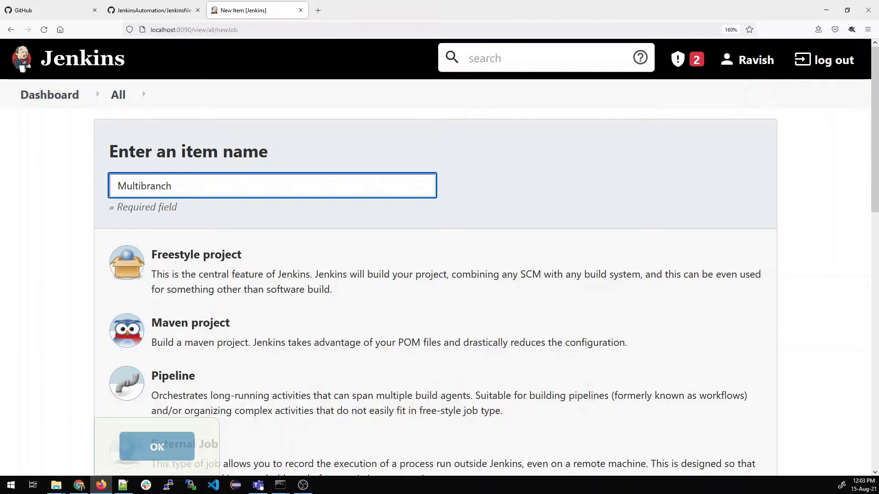
type("-Setup")
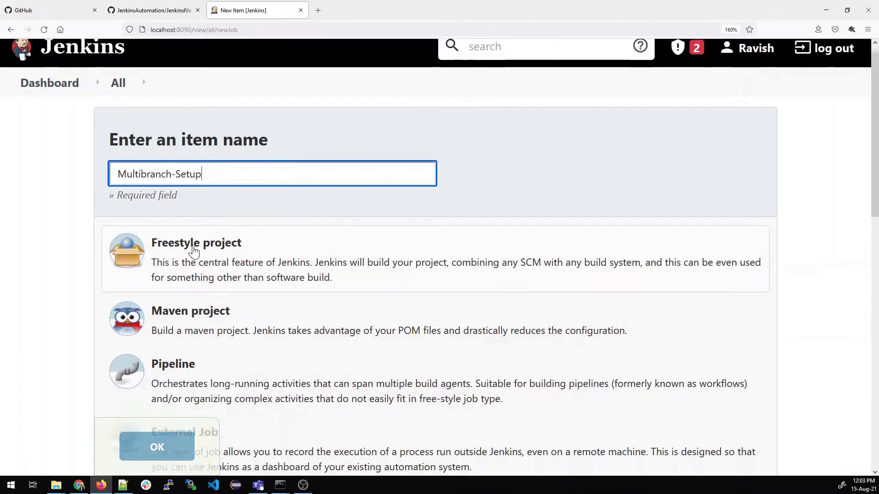
scroll("down", 3)
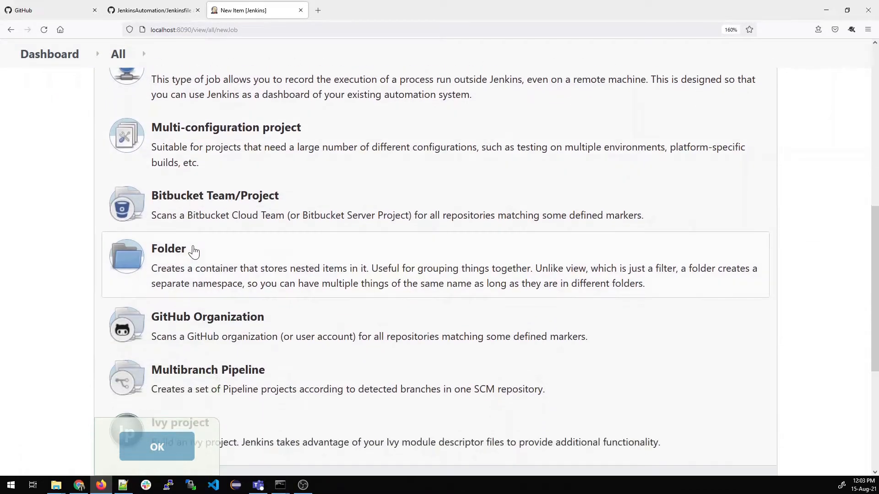
scroll("down", 3)
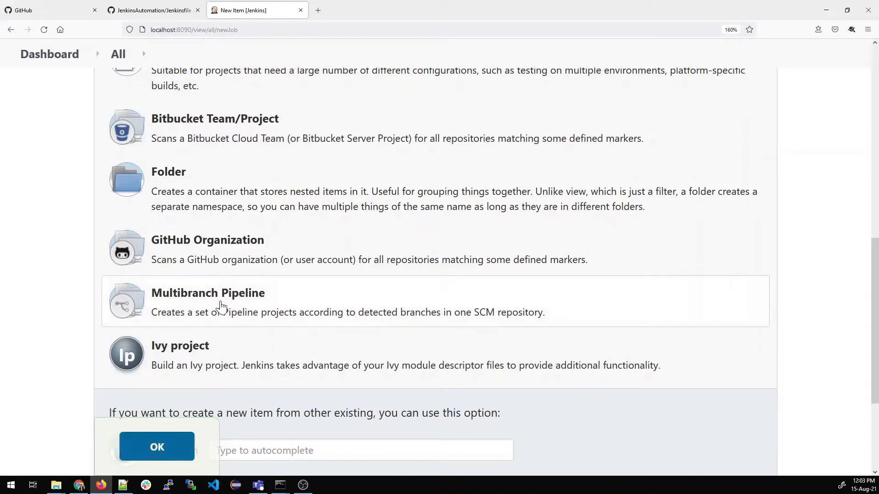
left_click(156, 448)
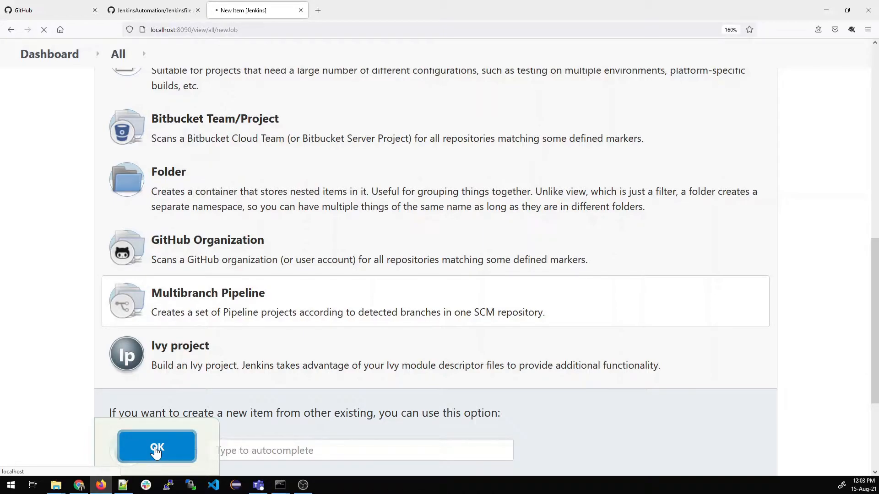
Enter display name Multibranch-Setup and description 'Setup for a multi-branch pipeline'.
left_click(157, 449)
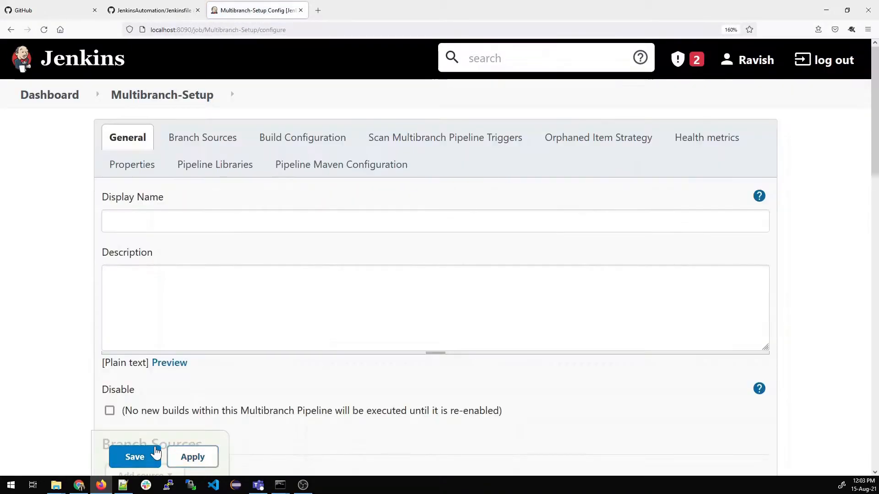
mouse_move(185, 180)
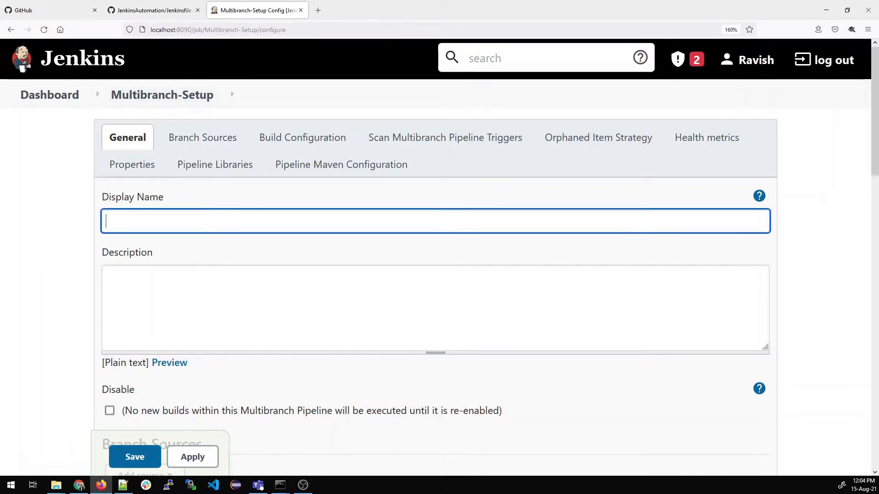
type("Multi")
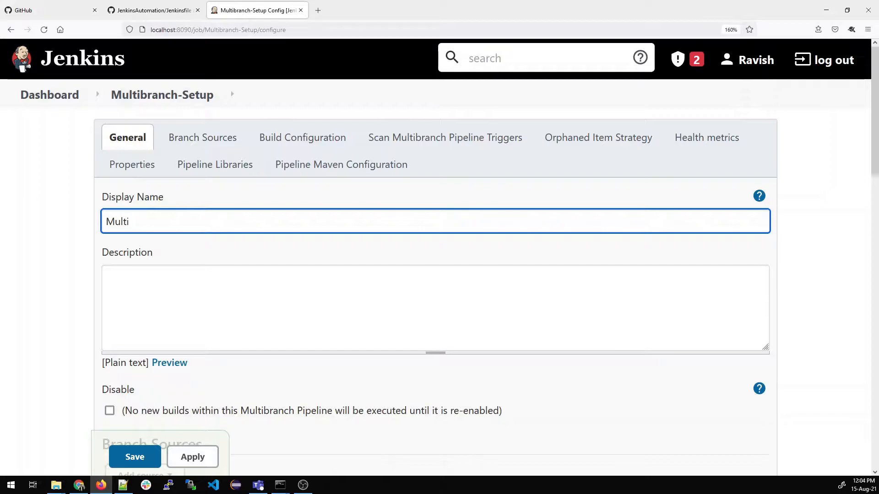
type("branch")
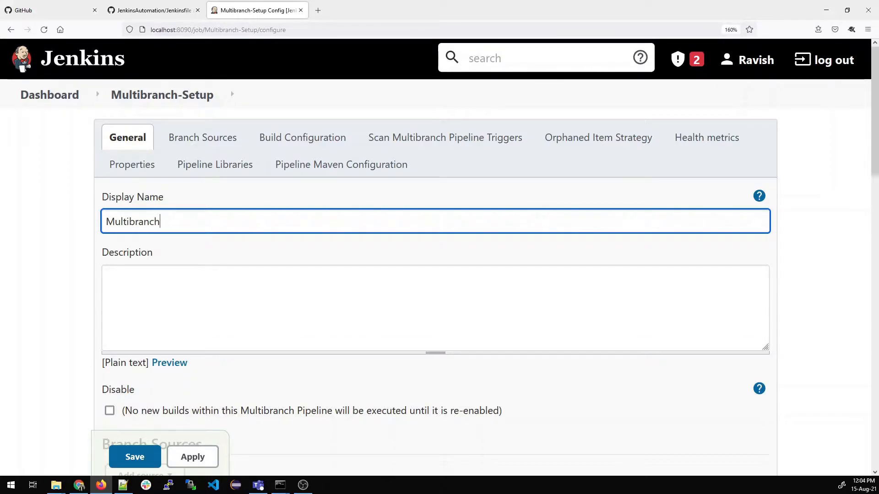
type("-Se")
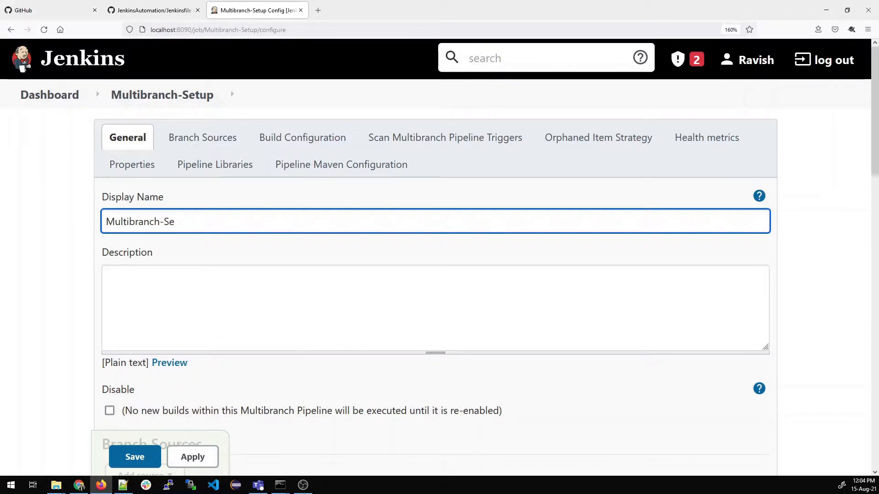
type("tup")
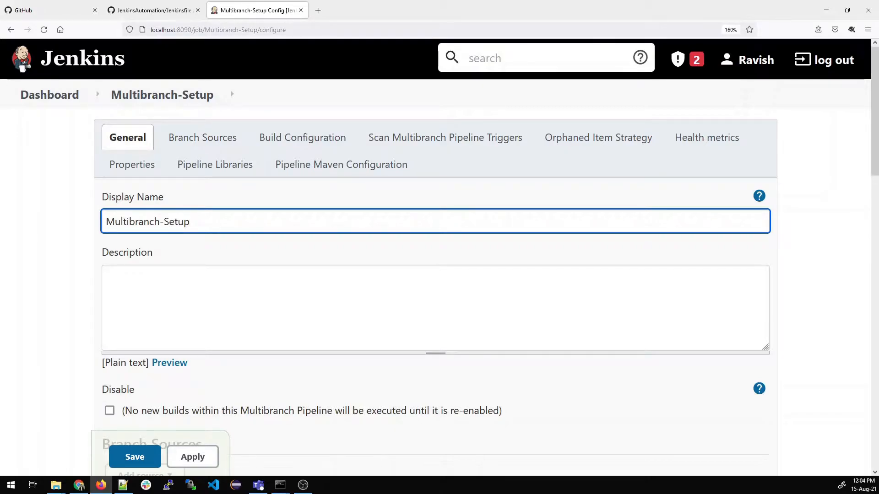
type("Setu")
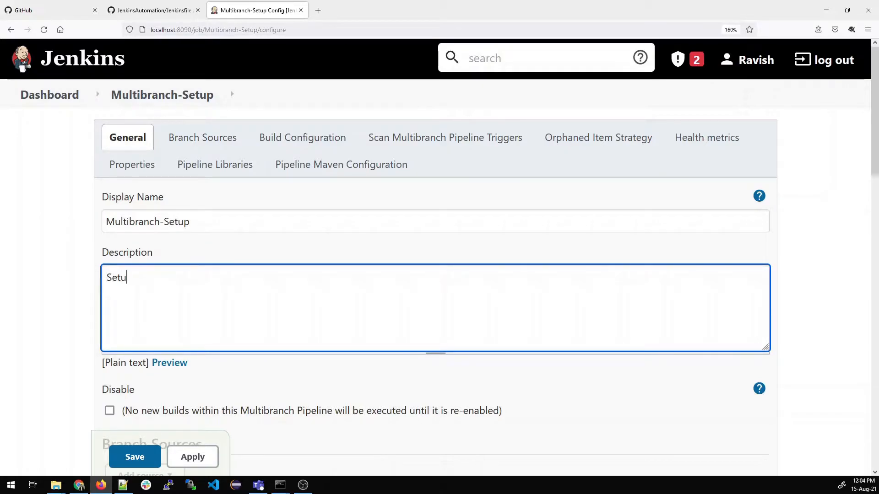
type("p for a m")
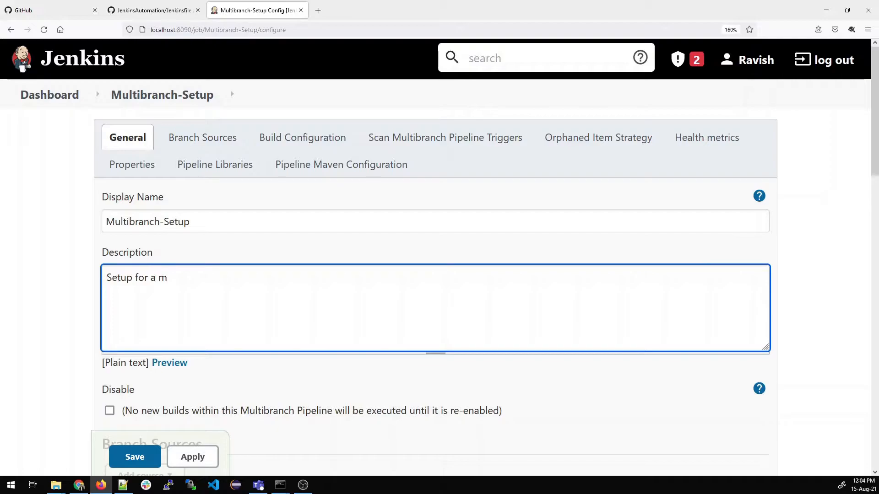
type("ultibranch pipeline")
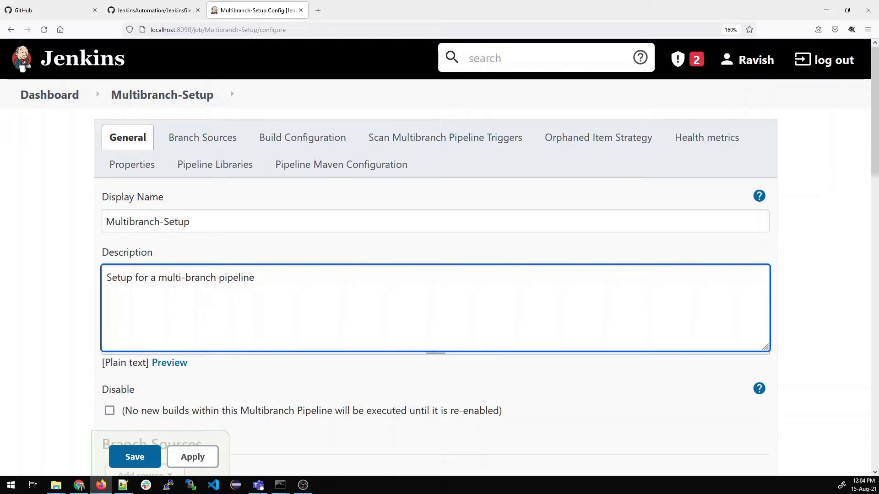
Save the Multibranch-Setup configuration, leaving an empty project folder.
scroll("down", 3)
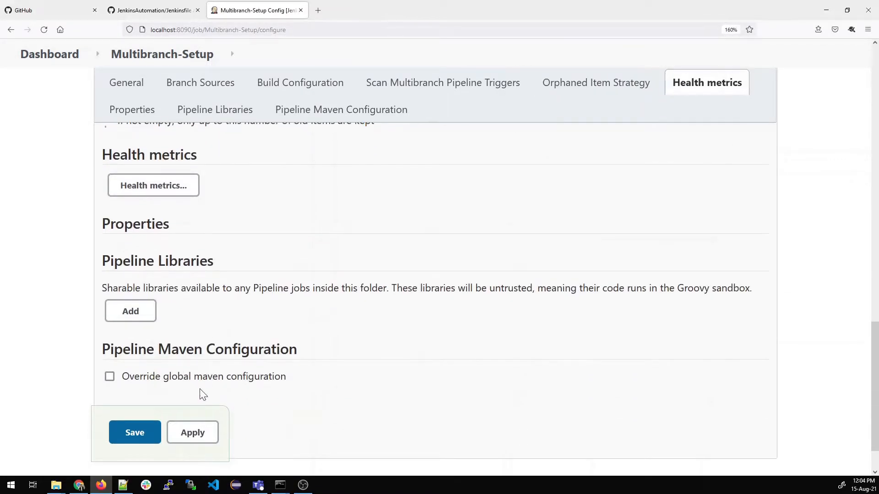
left_click(134, 432)
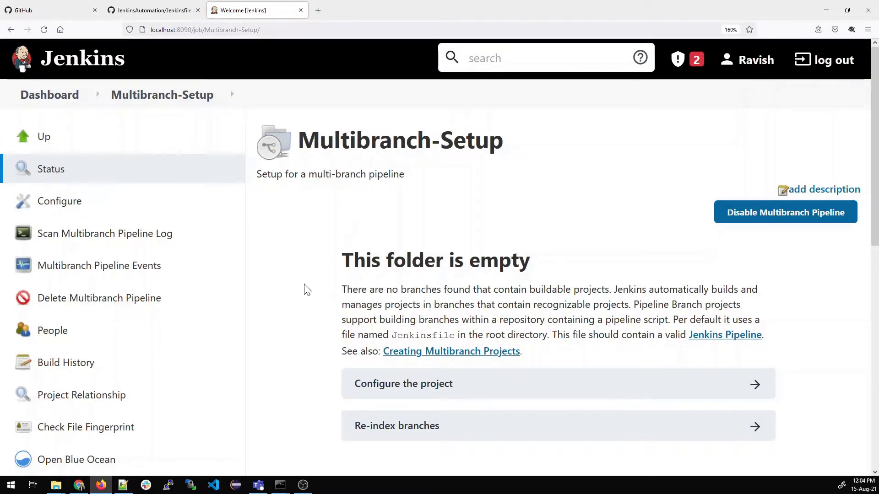
scroll("down", 3)
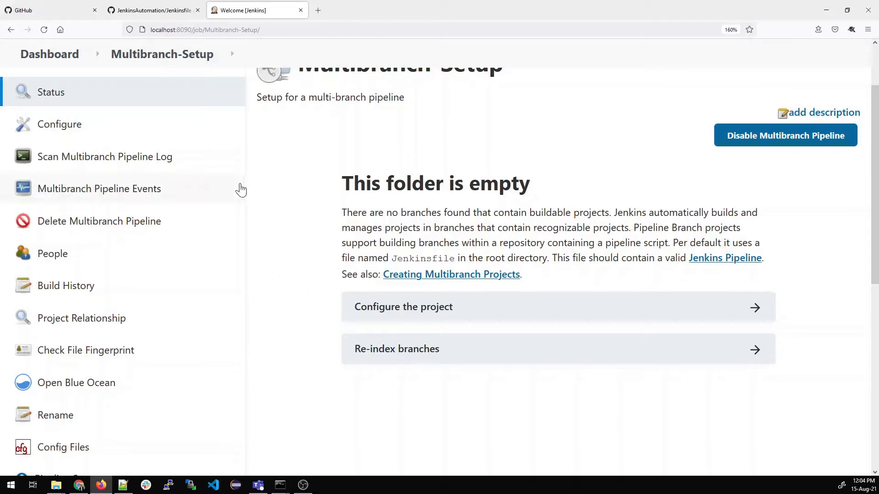
Go to the JenkinsAutomation repository's file listing and review its branches on main.
left_click(153, 10)
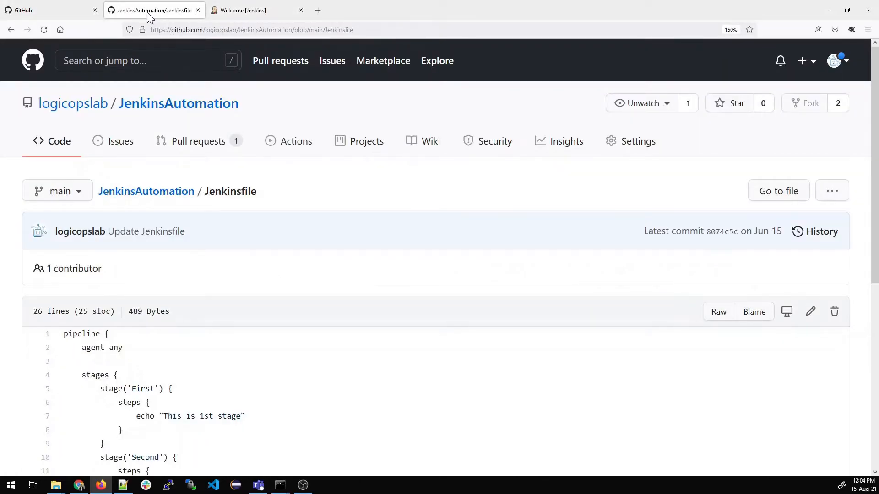
left_click(179, 103)
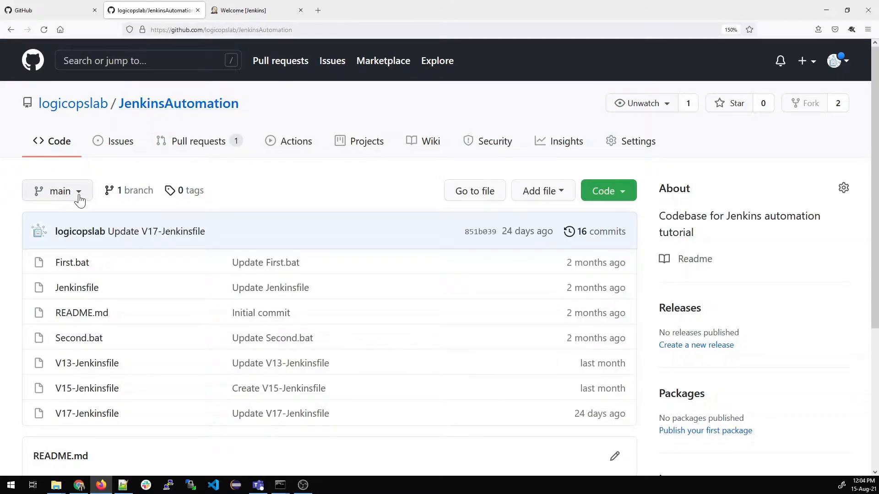
left_click(57, 191)
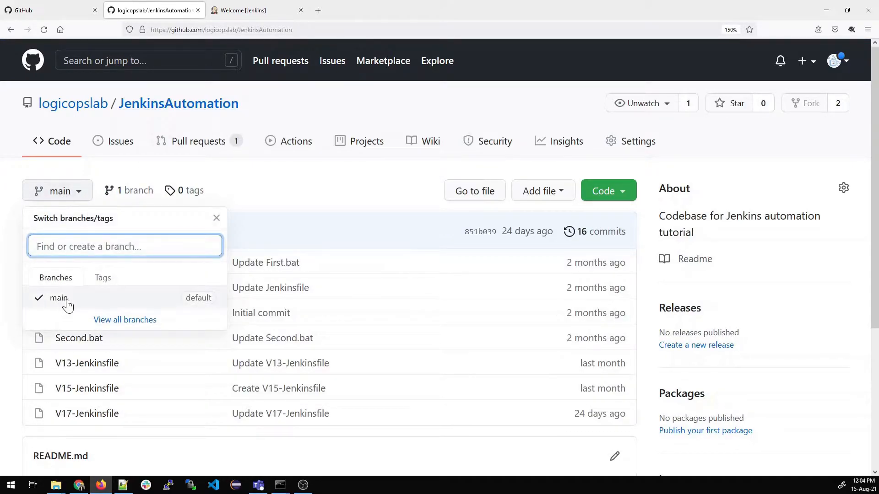
left_click(216, 218)
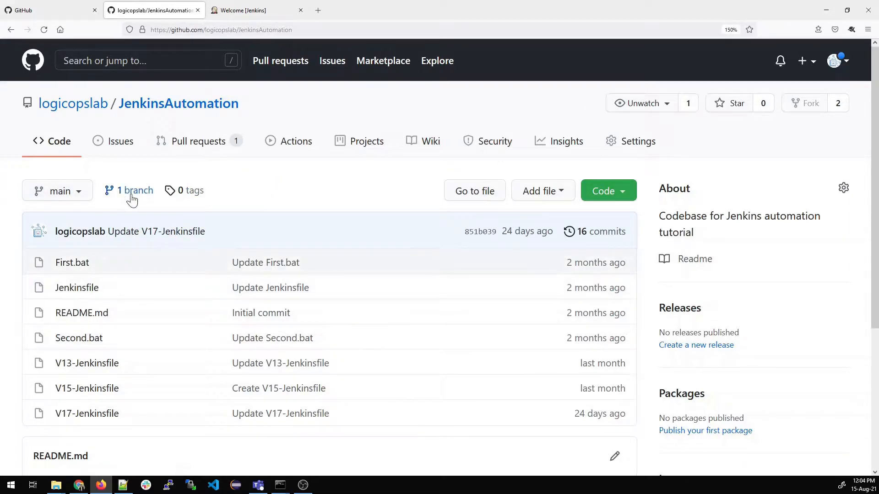
left_click(56, 190)
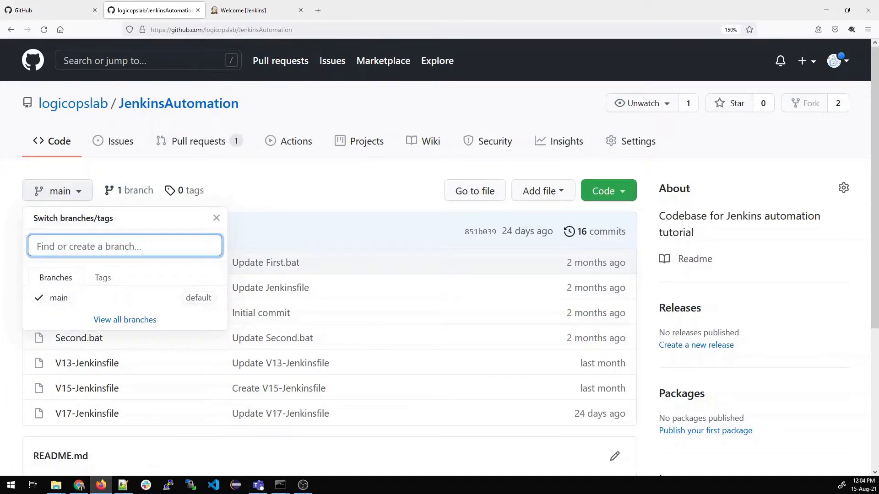
Create a dev branch from main and confirm both branches exist.
type("dev")
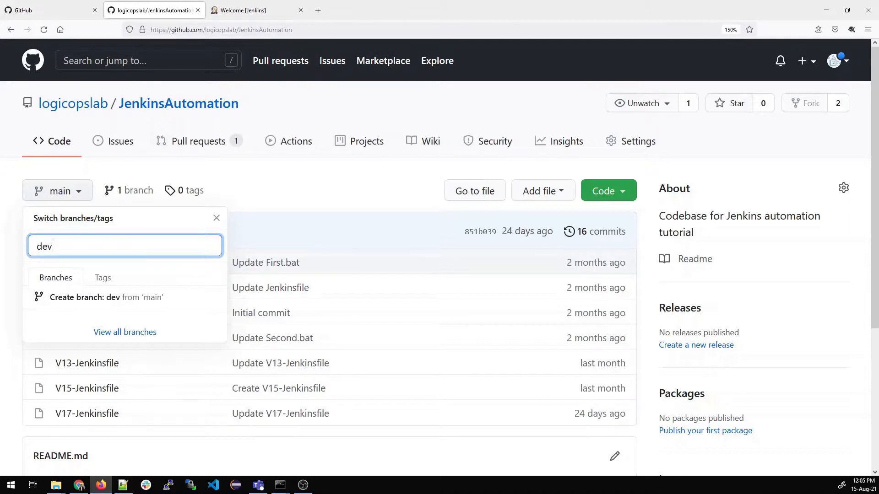
left_click(106, 297)
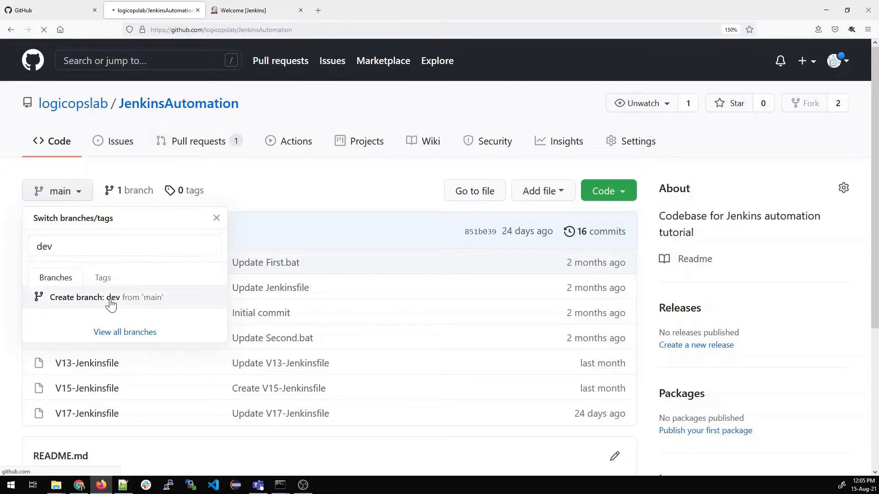
left_click(105, 297)
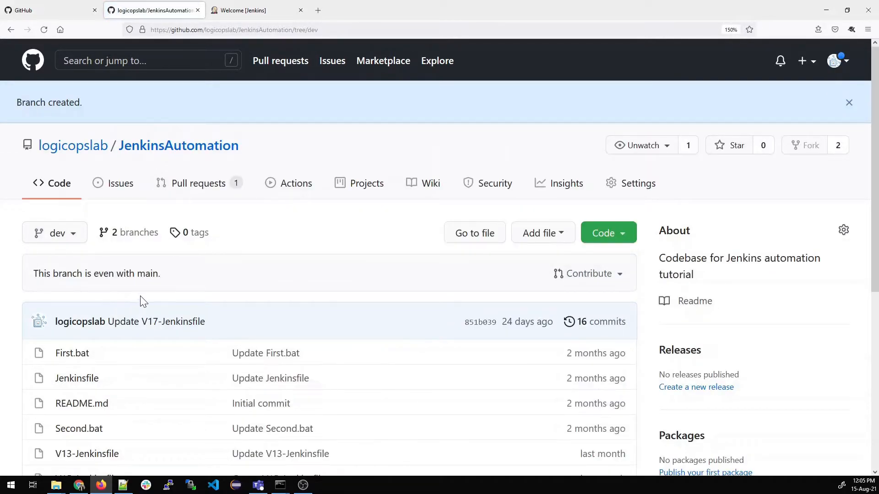
scroll("down", 3)
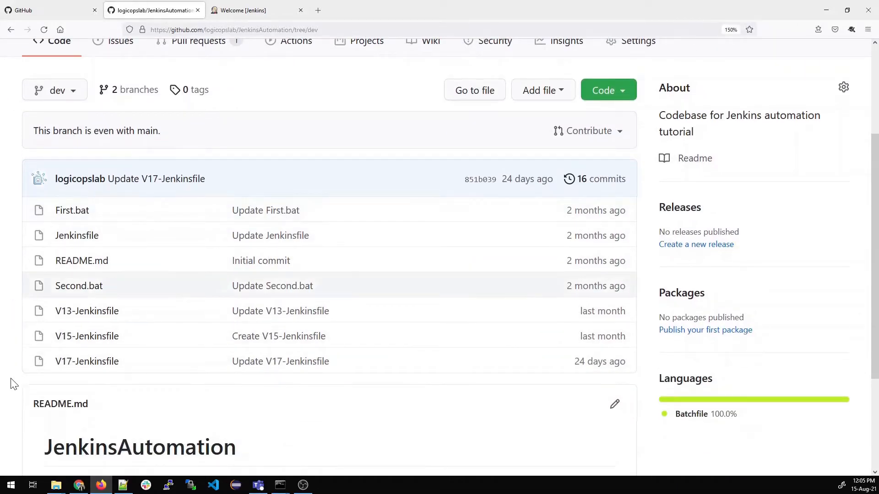
left_click(54, 89)
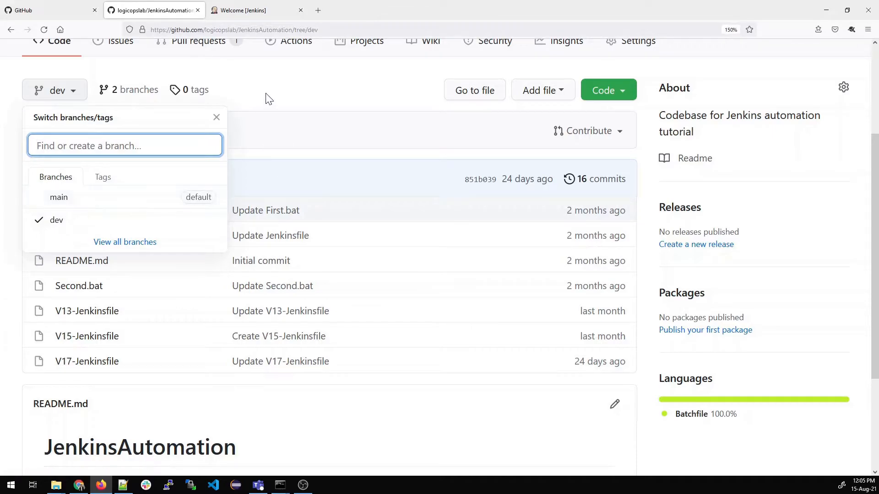
Return from the Jenkins project page to the dashboard of all jobs.
left_click(256, 10)
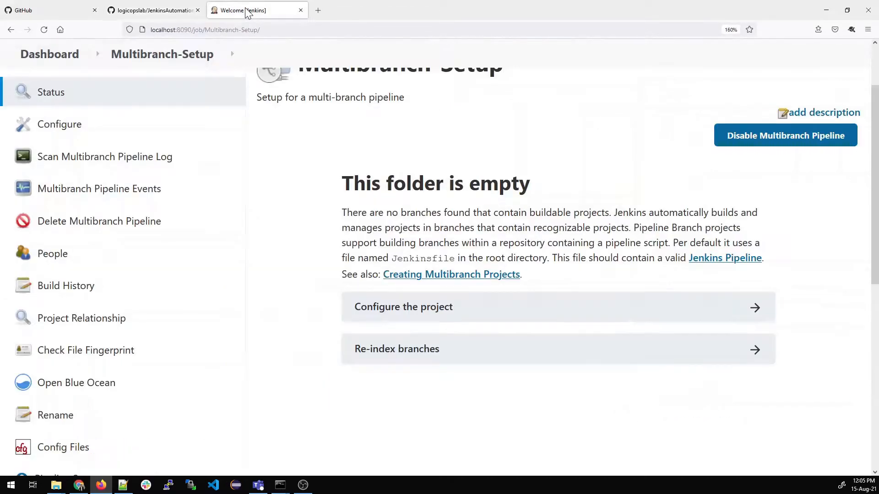
scroll("up", 3)
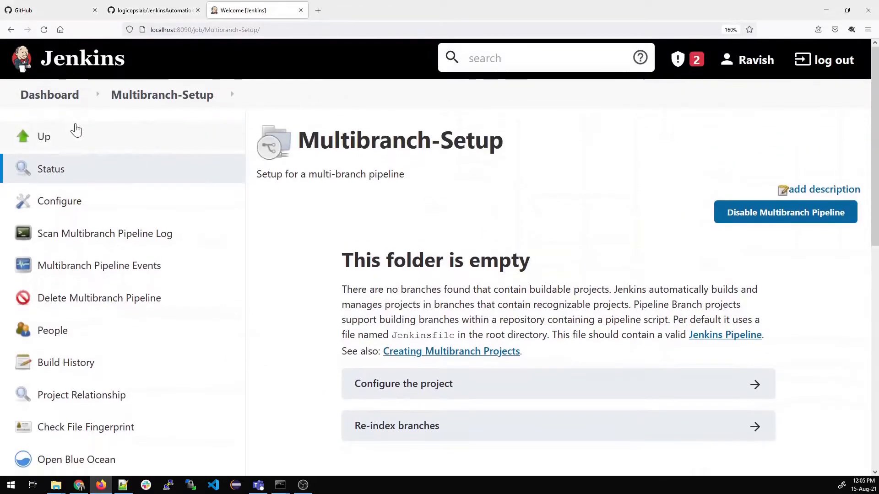
left_click(49, 95)
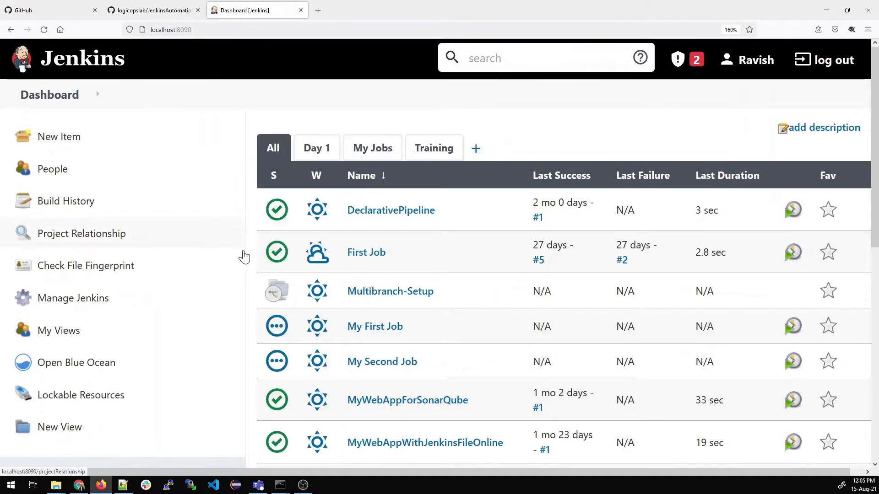
mouse_move(390, 291)
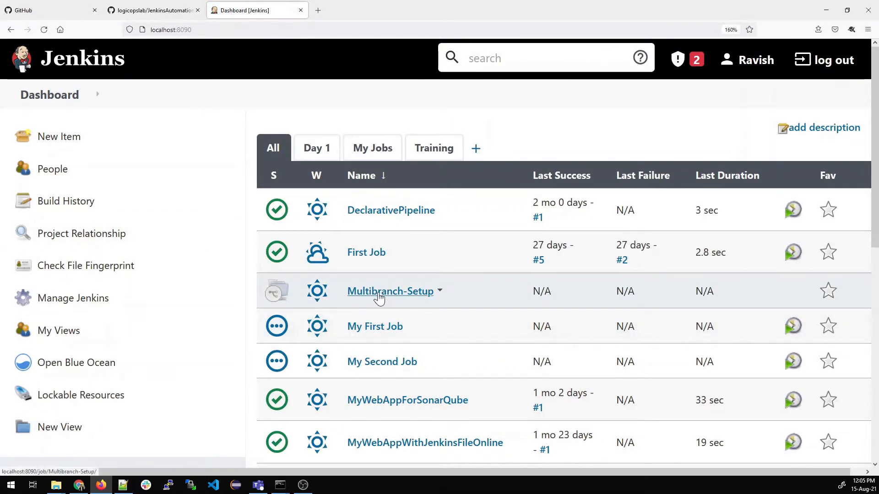
Create a new List View named MultiBranch.
left_click(475, 149)
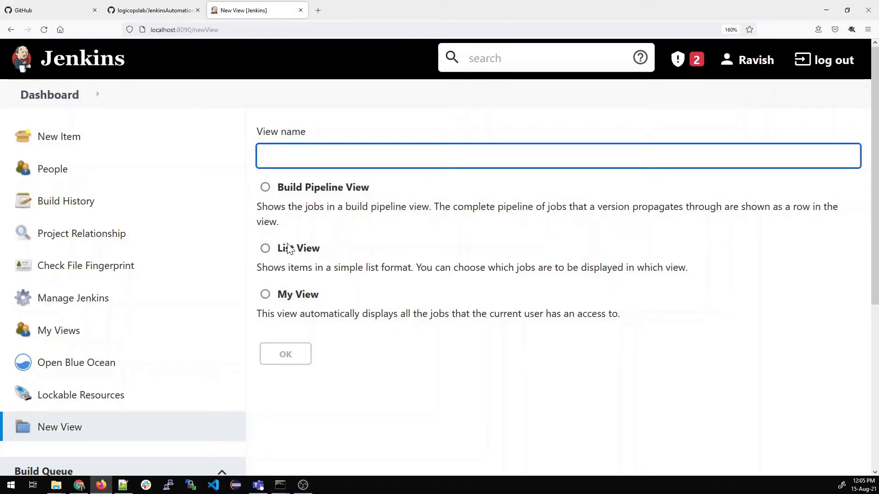
left_click(266, 248)
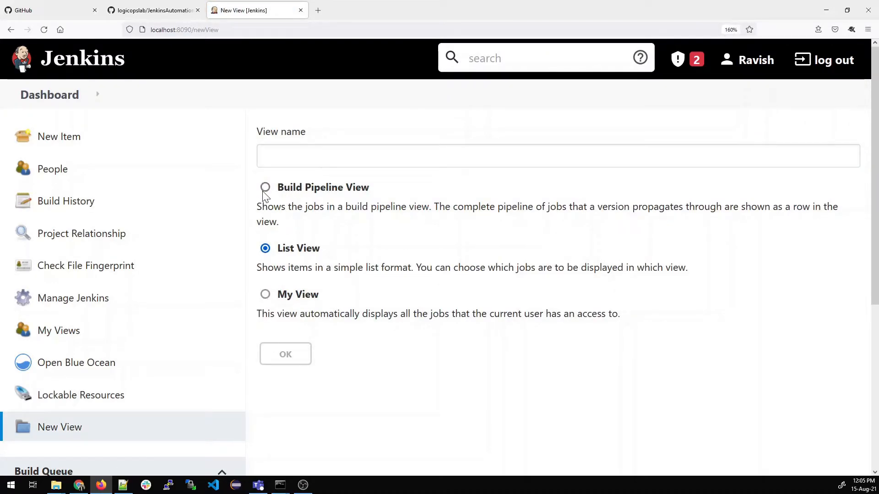
left_click(265, 187)
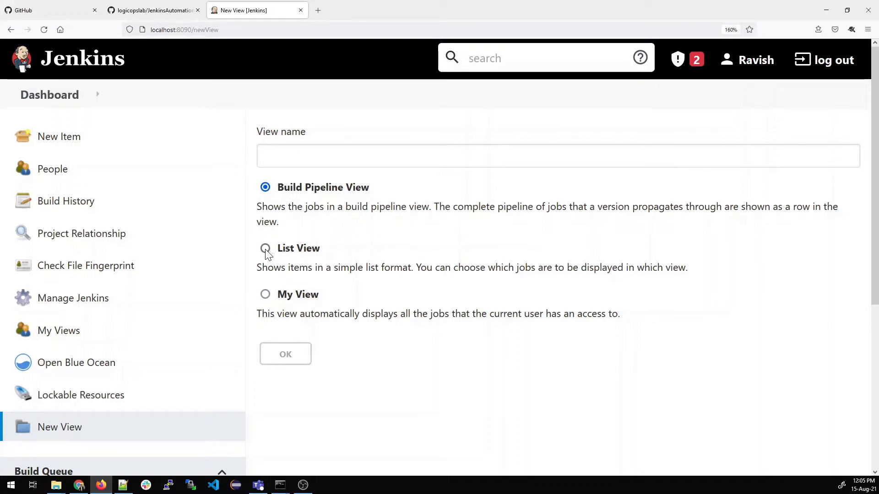
left_click(266, 248)
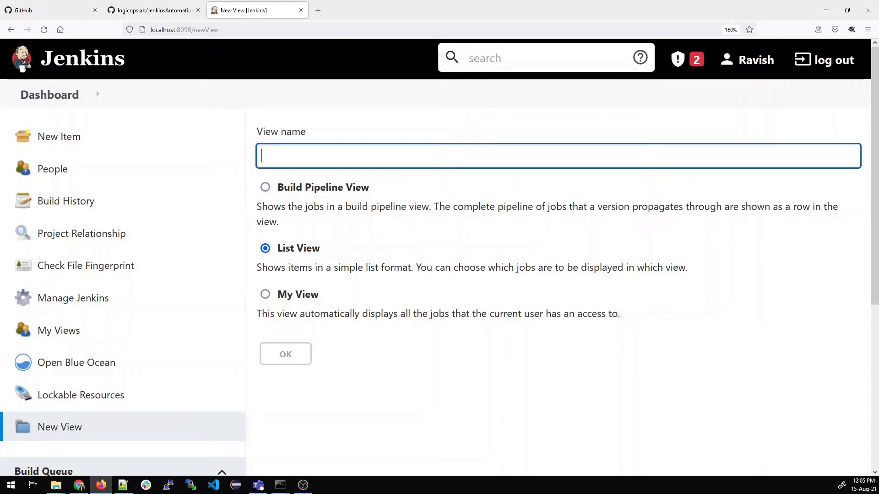
type("Mul")
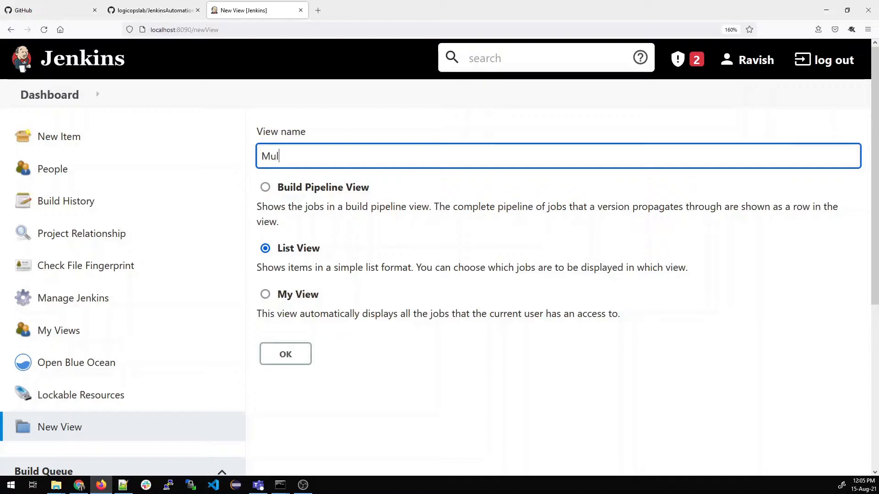
type("ti")
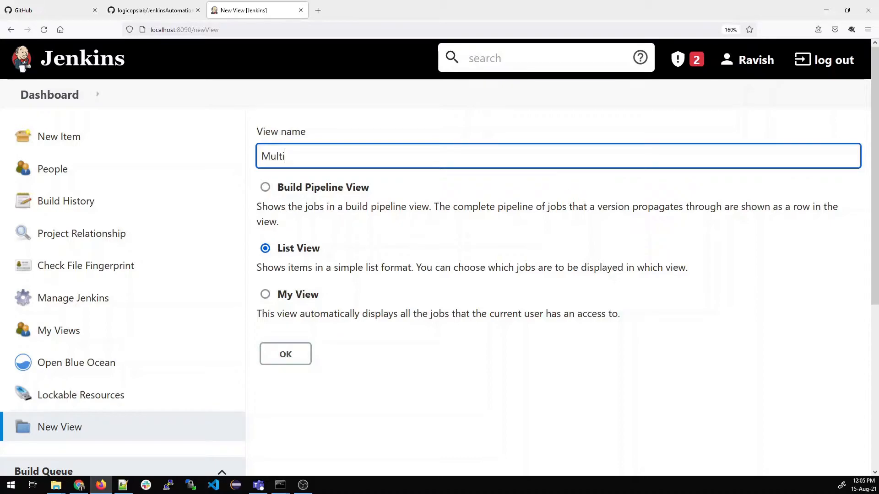
type("Branch")
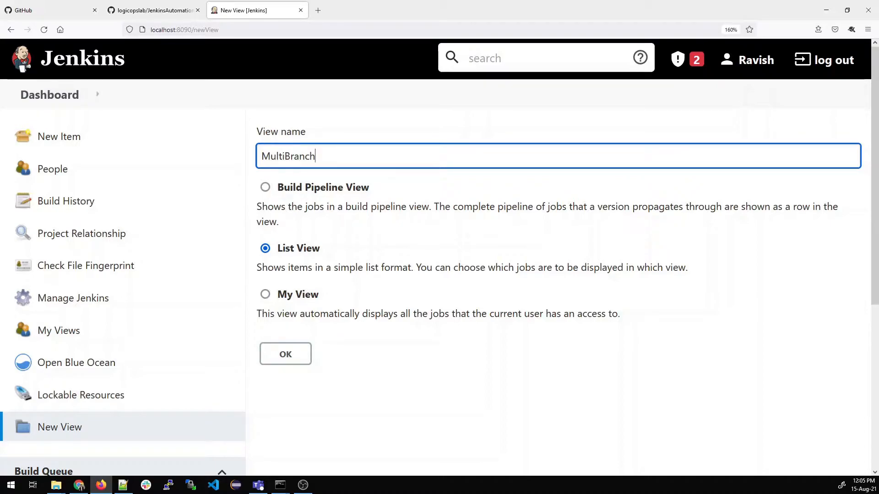
left_click(285, 354)
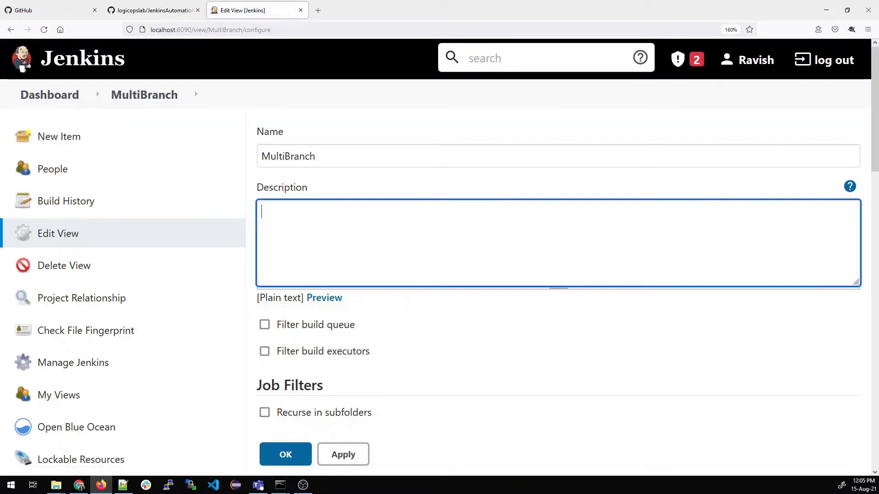
Describe the view as 'Multi-branch view', include only the Multibranch-Setup job, and save.
type("Multibranch view")
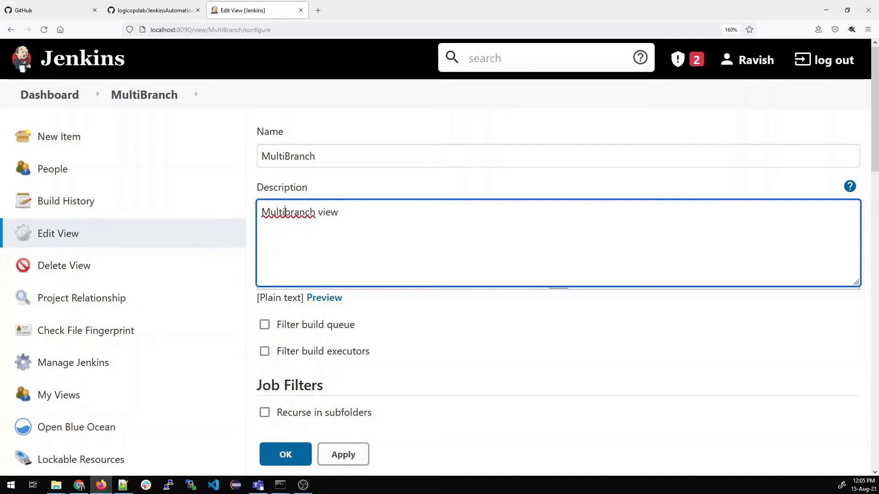
scroll("down", 3)
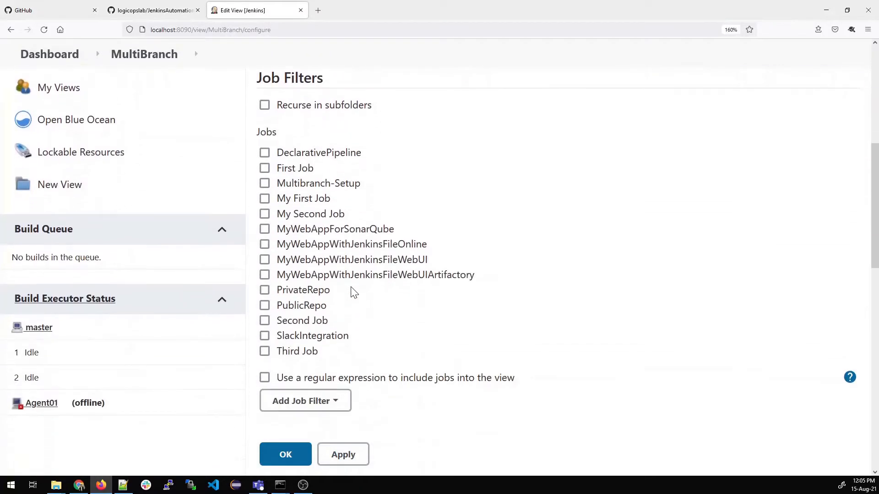
mouse_move(307, 338)
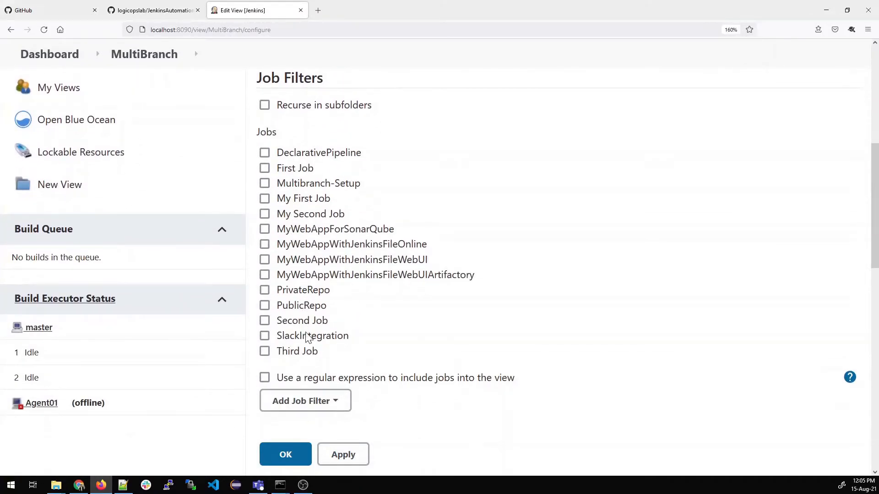
mouse_move(306, 248)
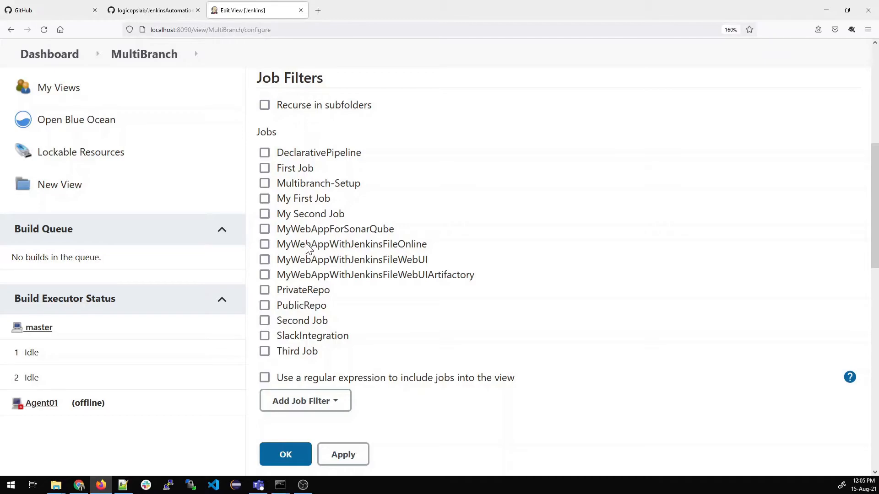
left_click(265, 183)
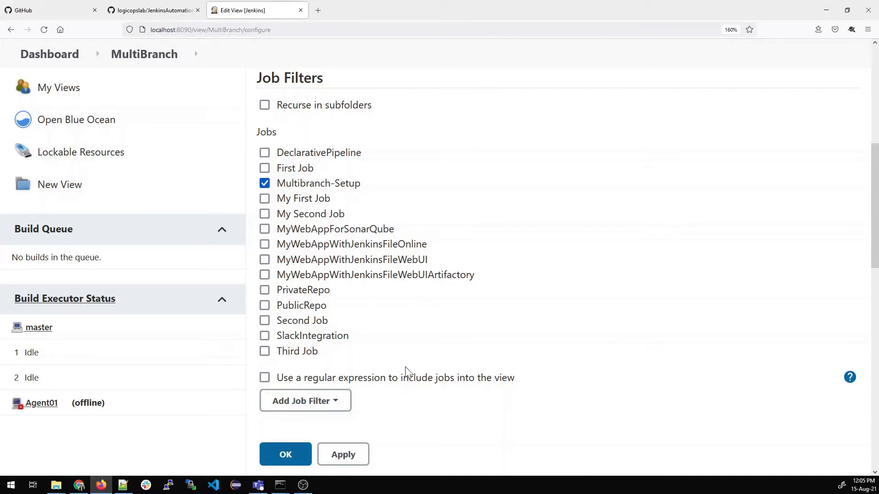
left_click(284, 454)
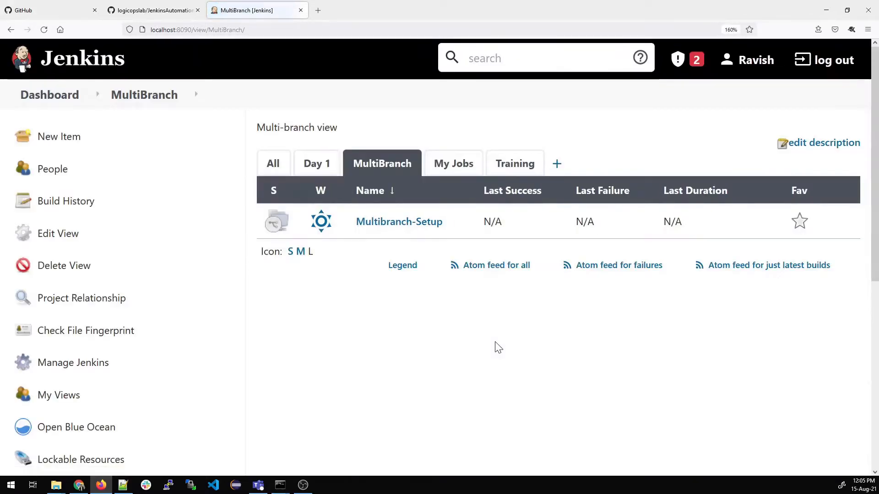
key("ctrl+minus")
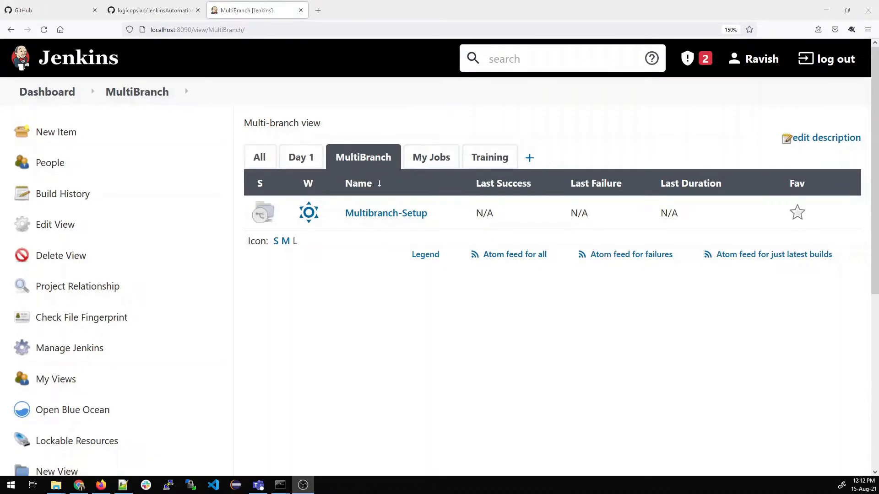
mouse_move(386, 214)
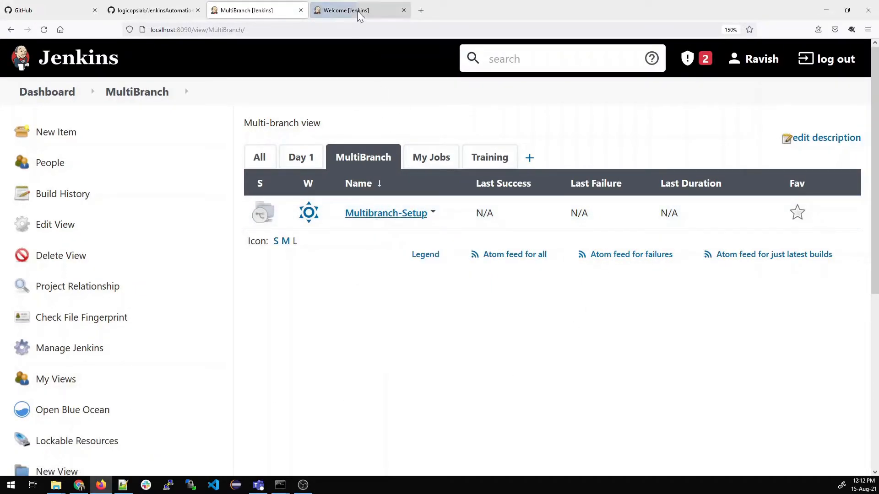
Open Multibranch-Setup's configuration at the Branch Sources section.
left_click(386, 213)
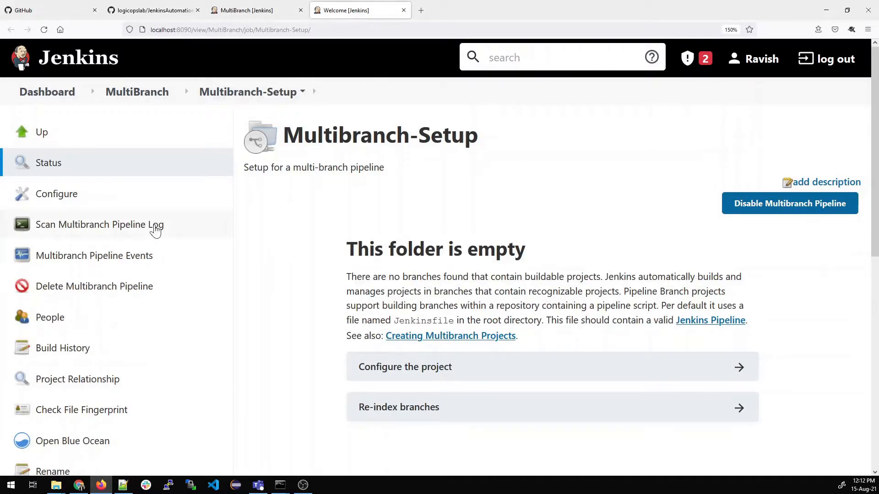
left_click(56, 193)
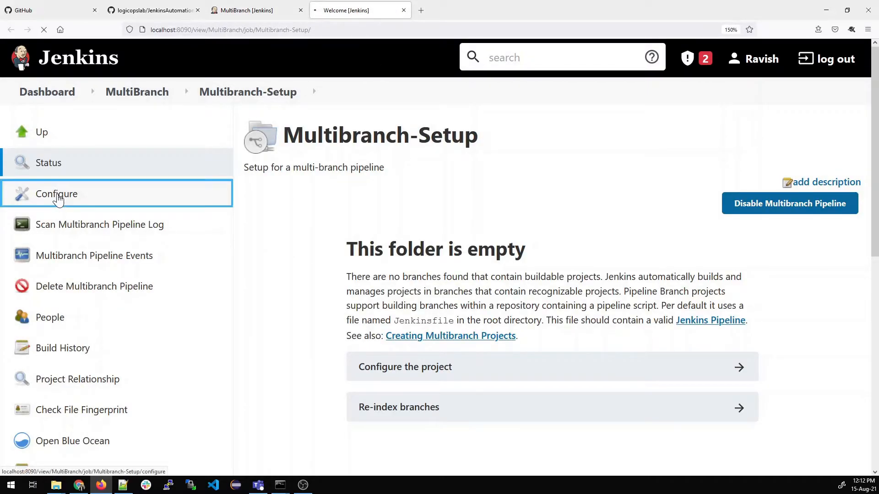
left_click(56, 194)
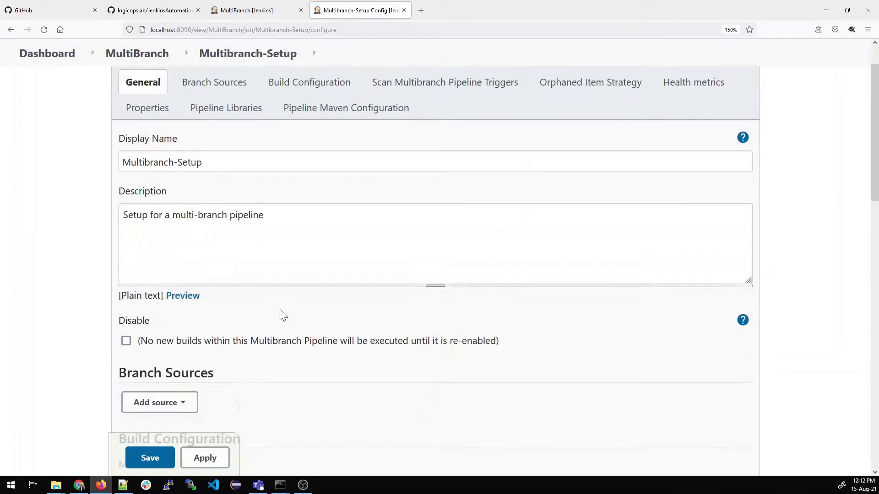
left_click(308, 81)
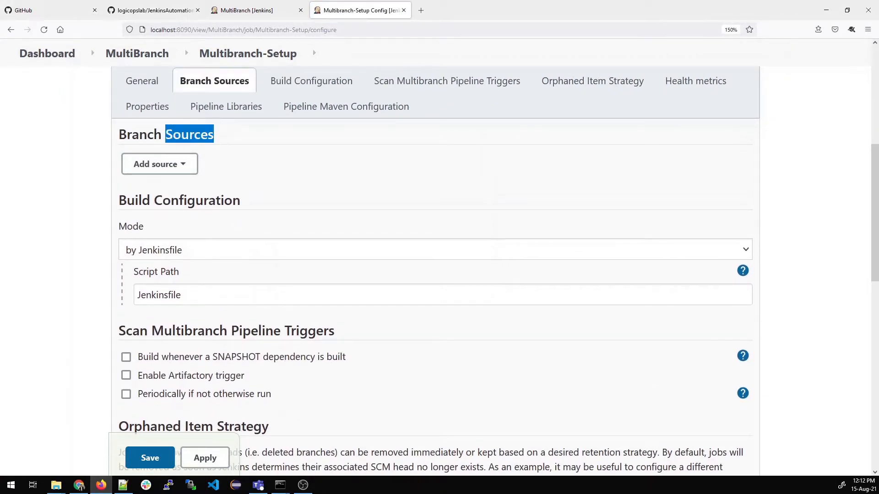
Add a GitHub branch source and copy the JenkinsAutomation HTTPS clone URL from GitHub.
left_click(159, 164)
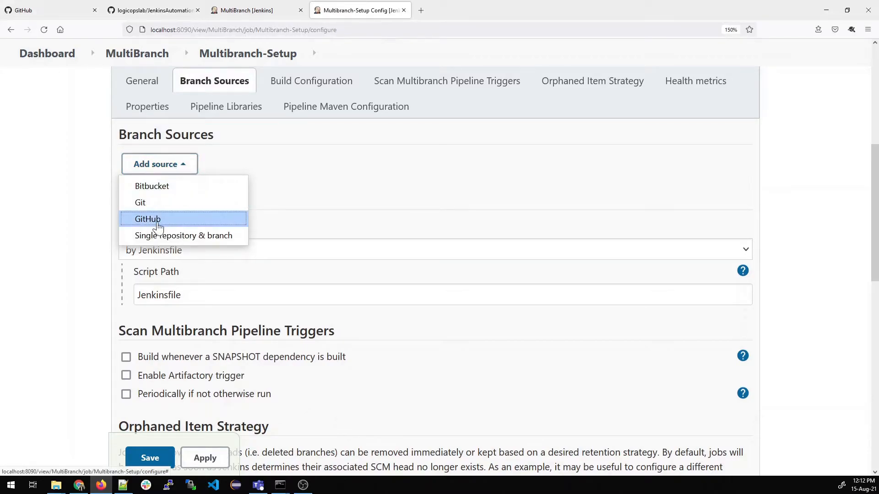
left_click(147, 219)
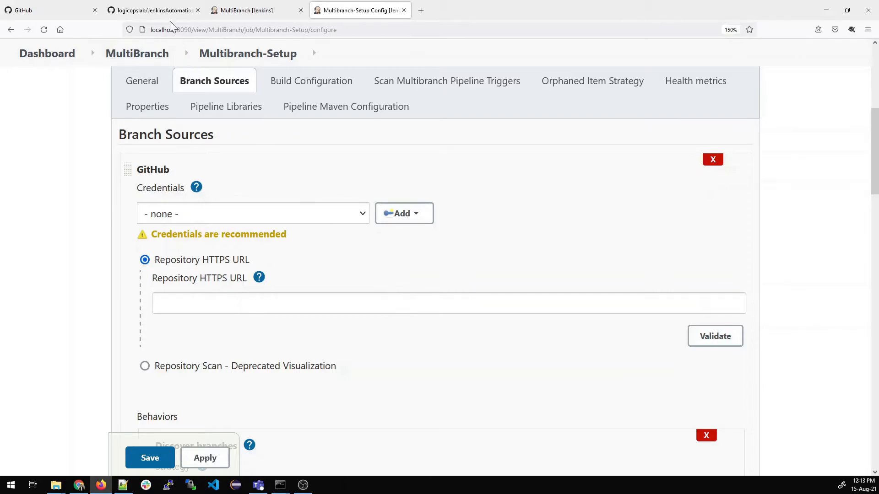
left_click(151, 10)
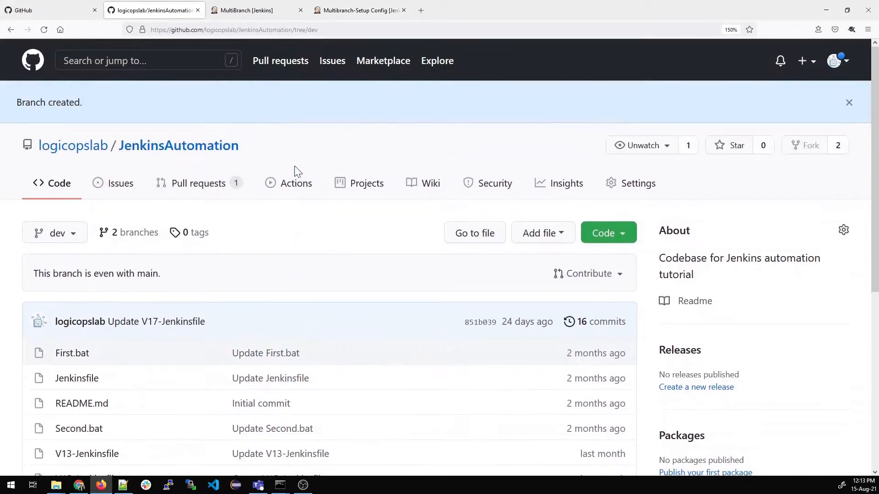
left_click(602, 233)
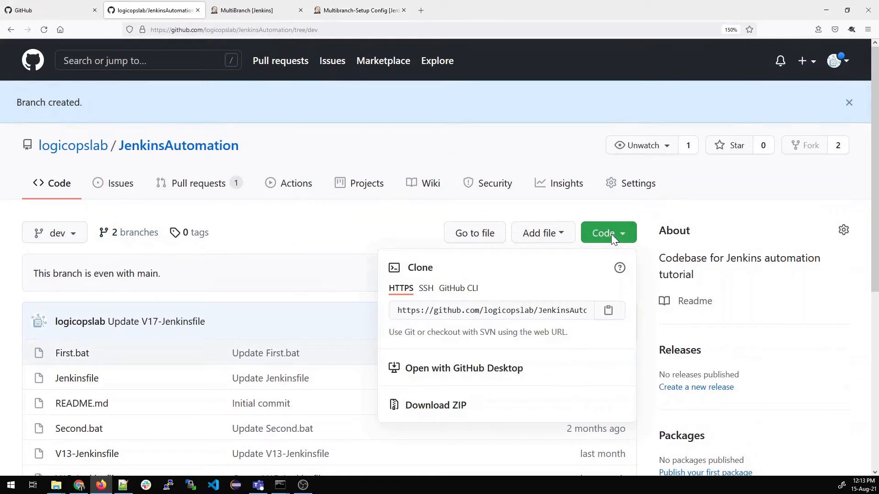
left_click(608, 311)
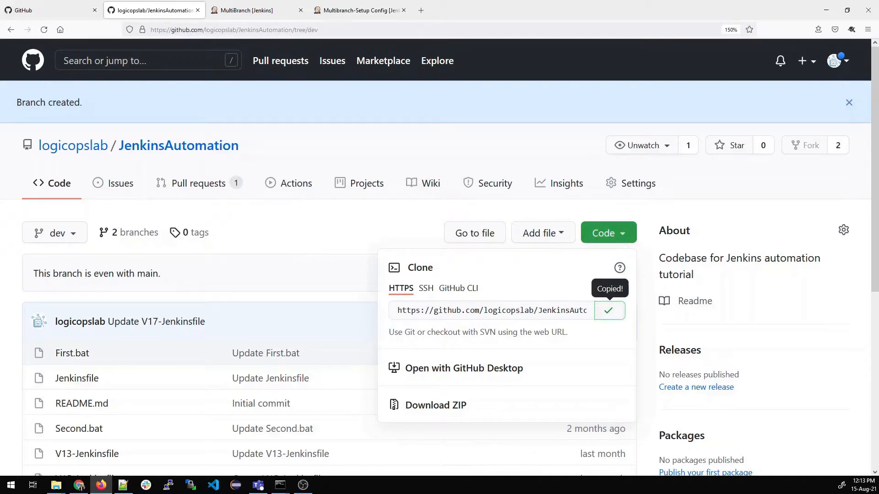
left_click(360, 11)
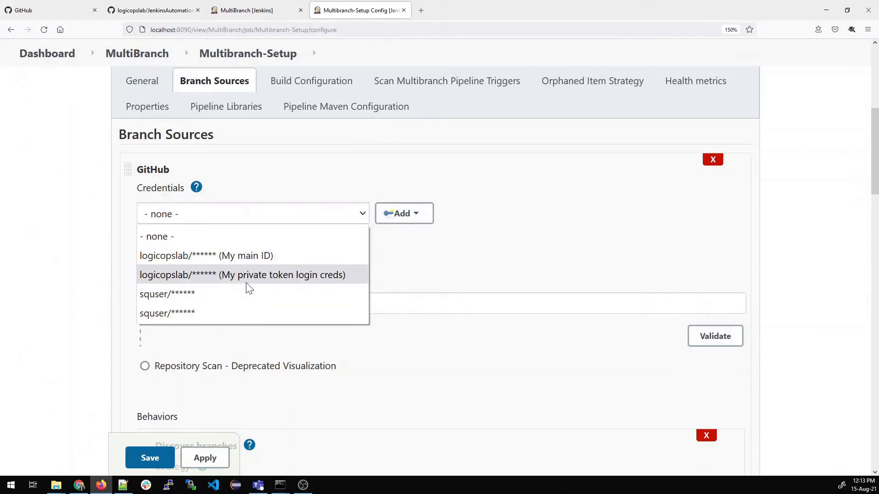
Use the private token credentials with the repository URL and validate the connection as ok.
left_click(206, 255)
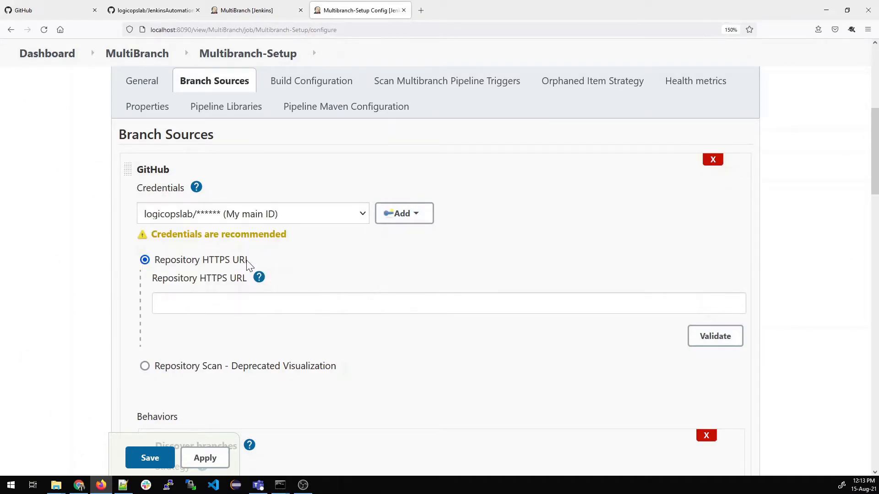
left_click(253, 213)
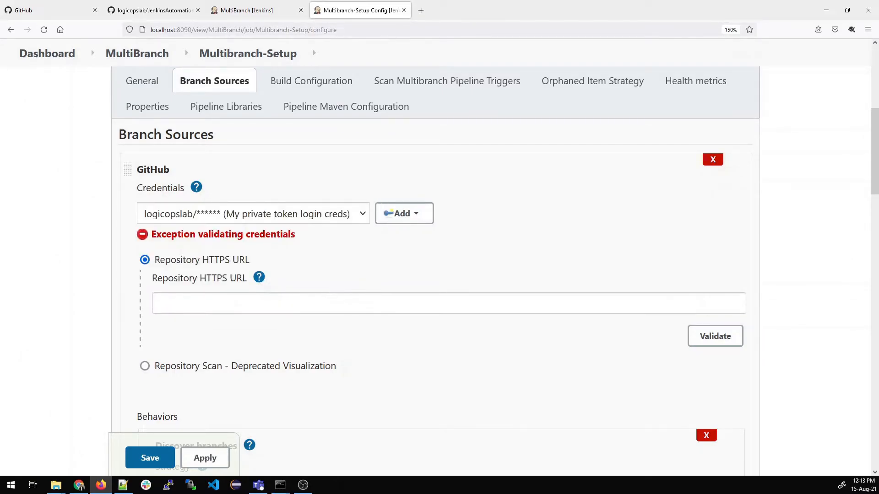
left_click(449, 304)
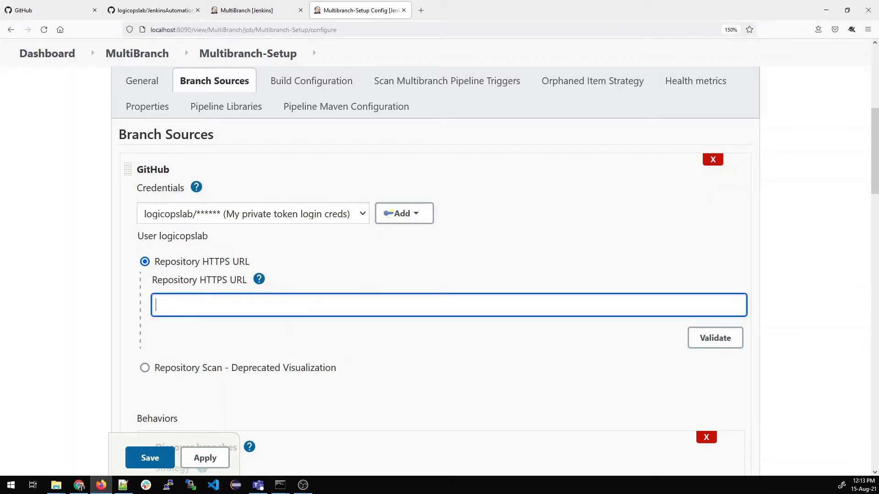
left_click(715, 338)
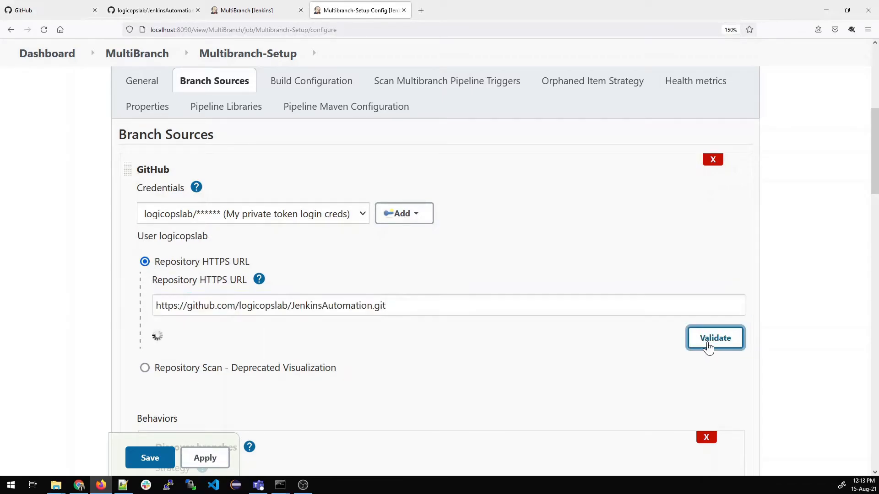
left_click(715, 338)
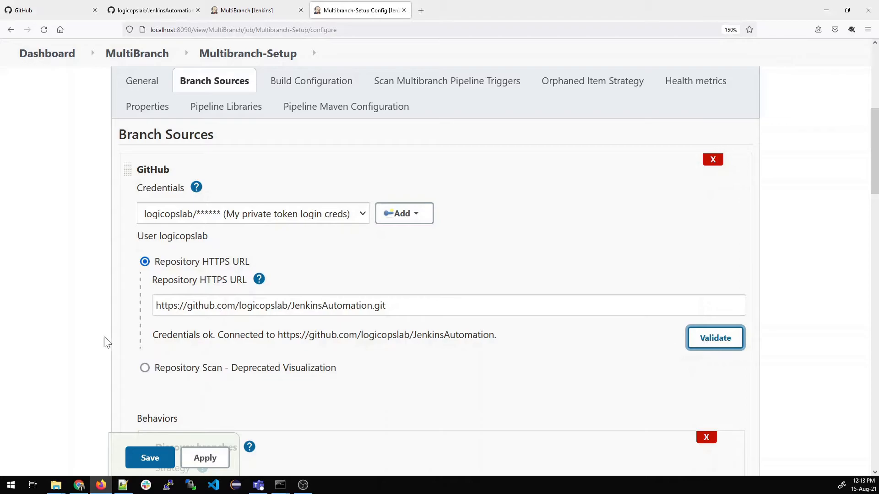
triple_click(324, 335)
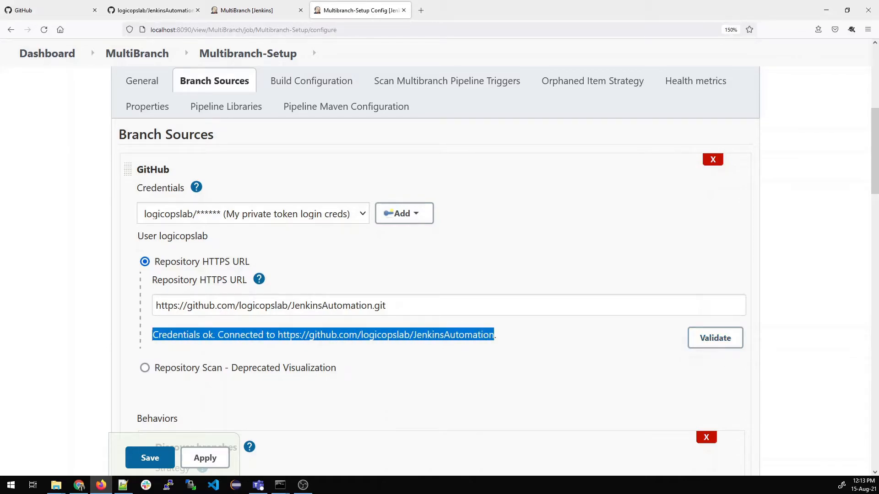
scroll("down", 3)
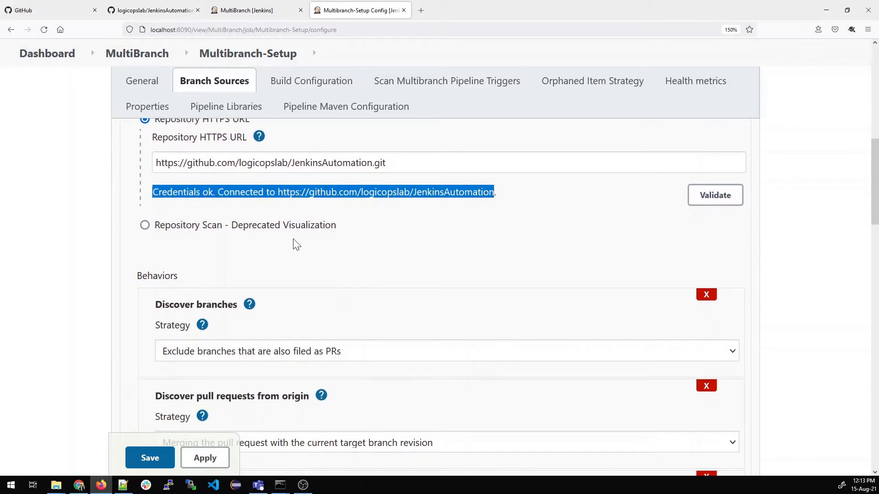
scroll("down", 3)
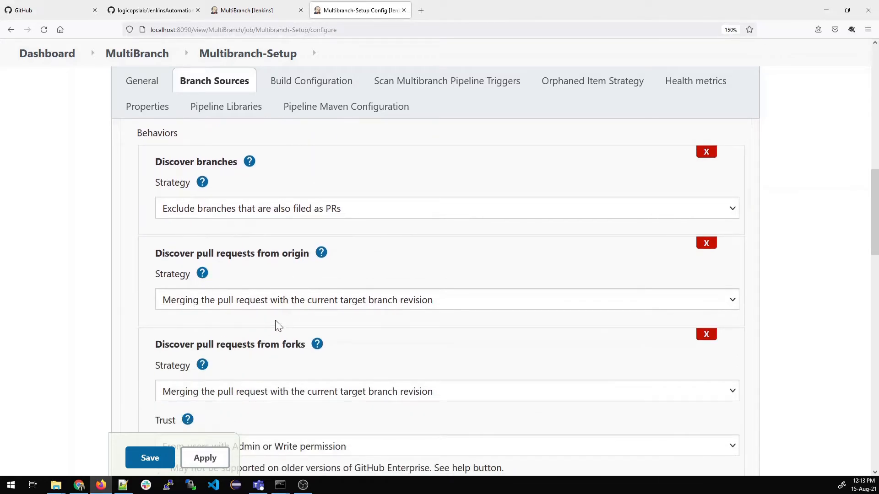
scroll("down", 3)
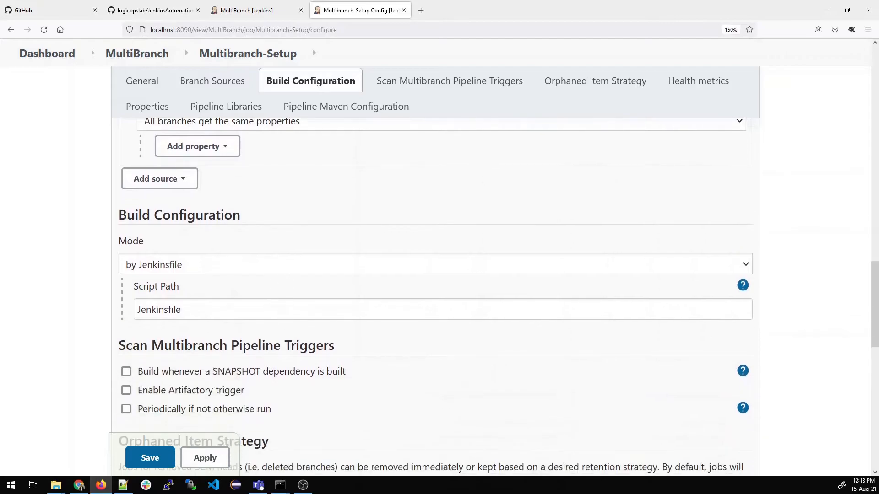
mouse_move(197, 272)
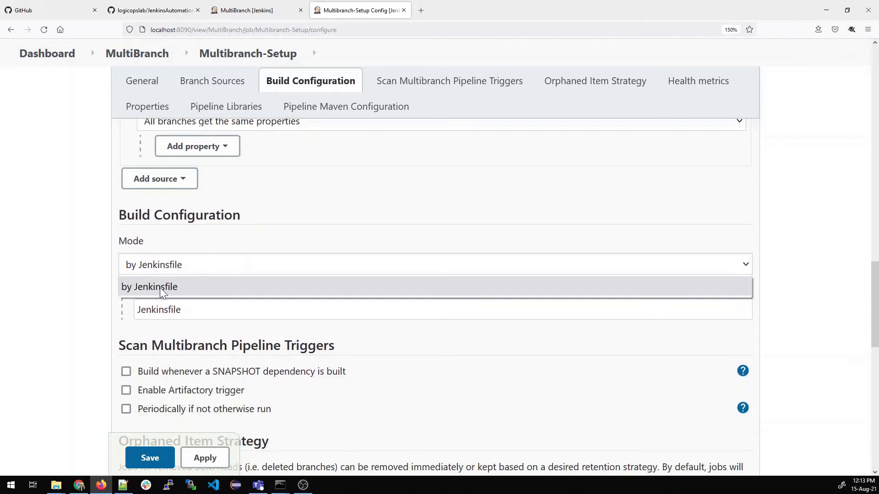
left_click(155, 286)
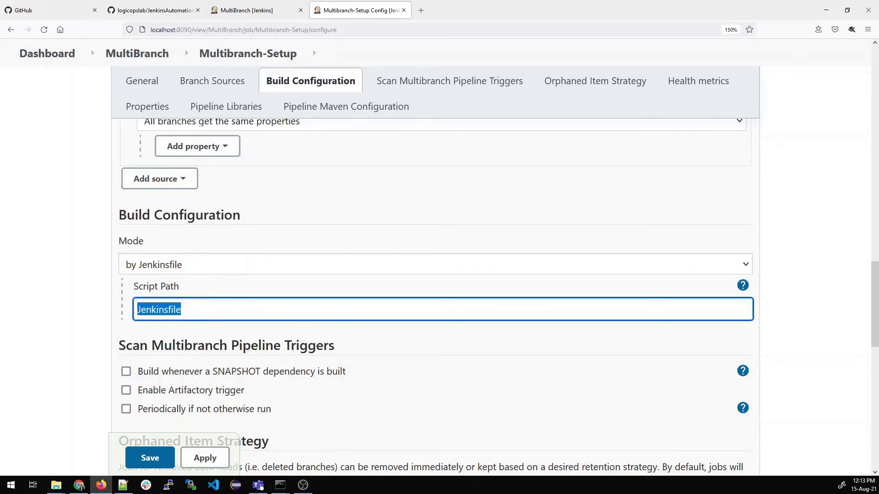
left_click(154, 10)
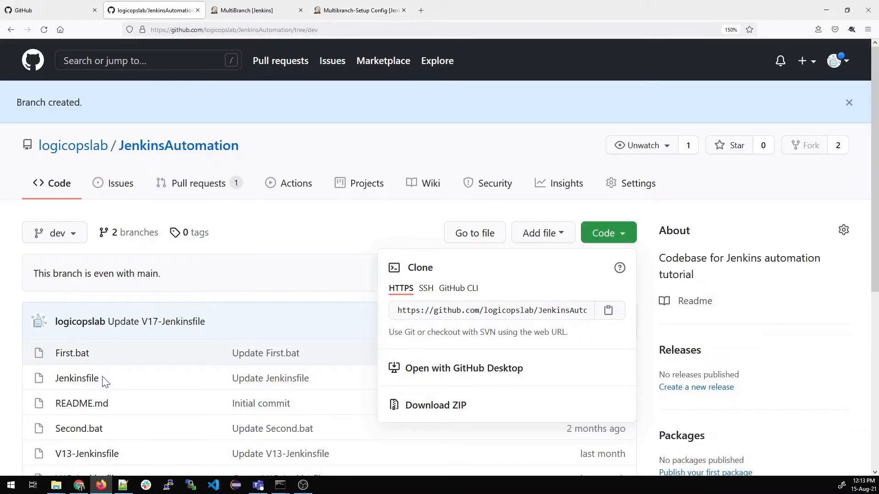
mouse_move(77, 386)
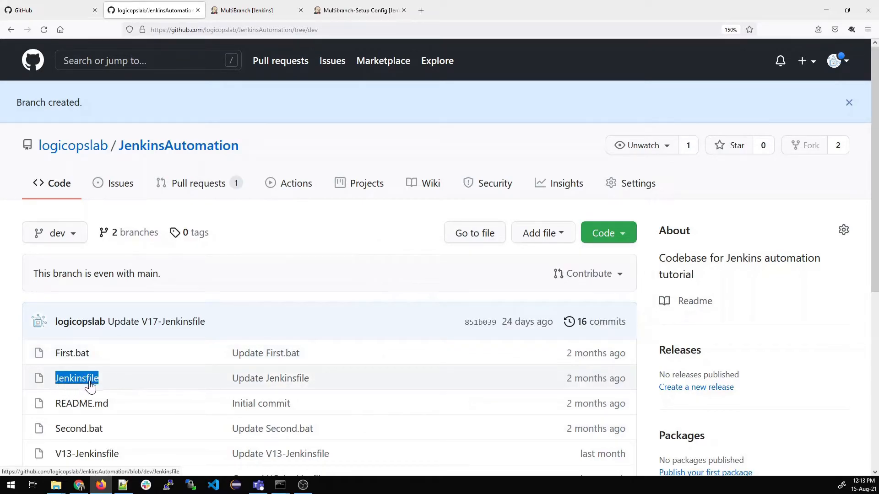
left_click(360, 10)
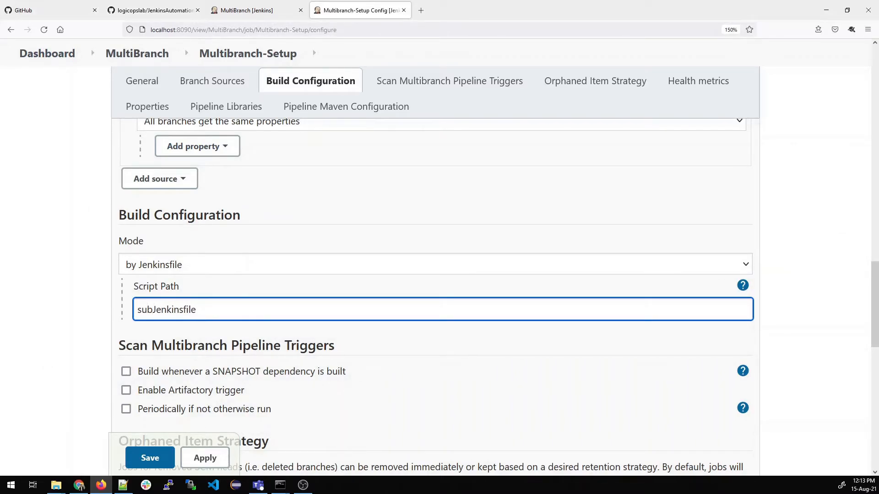
type("subdirector")
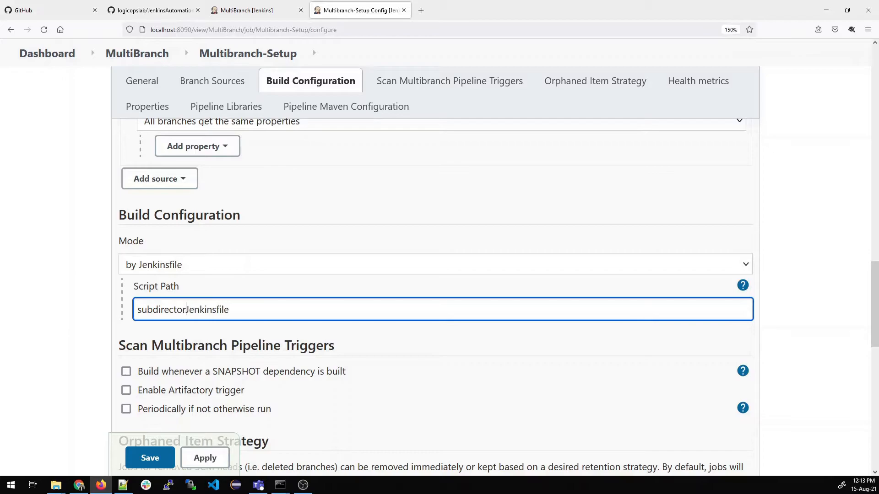
type("y\\")
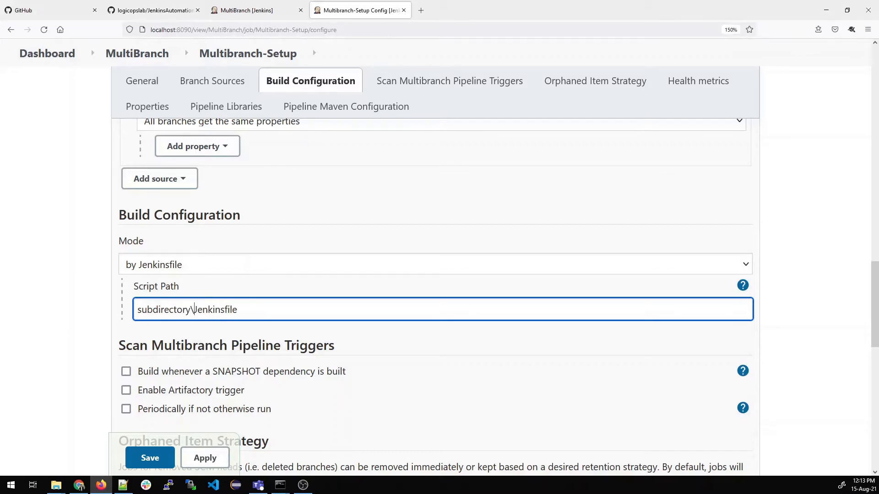
type("/")
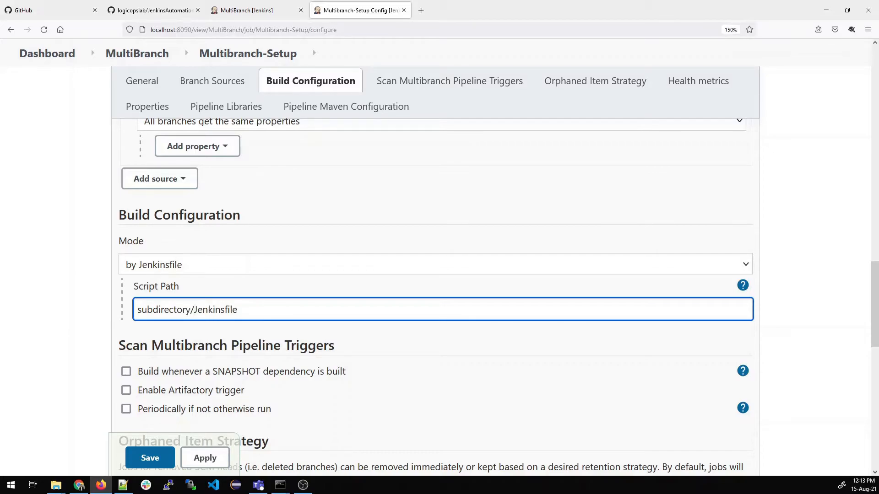
type("Jenkinsfile")
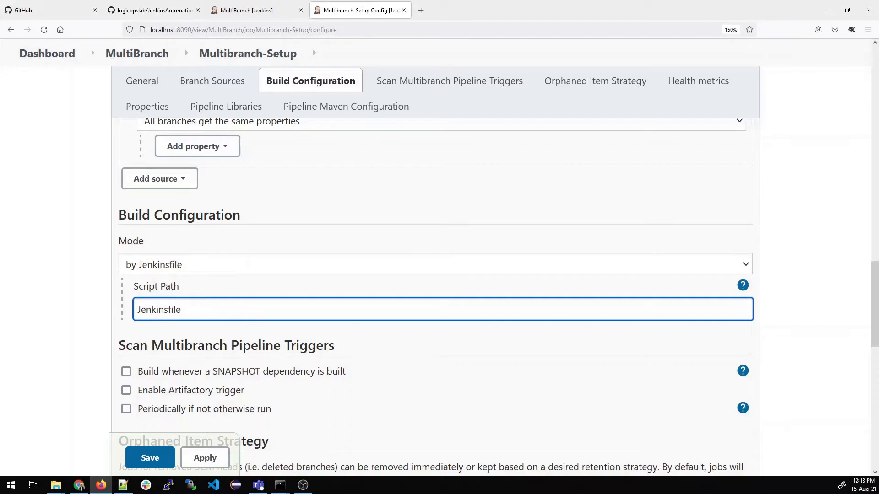
Set Orphaned Item Strategy to keep at most 10 old items and apply.
scroll("down", 3)
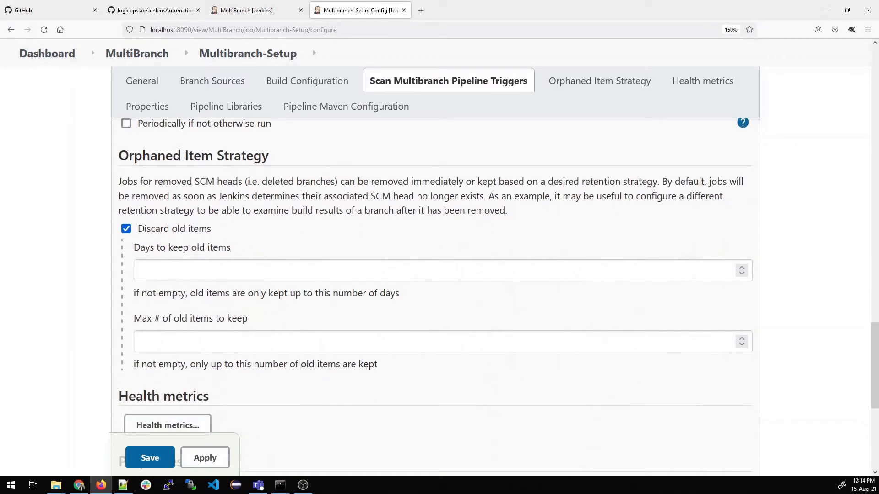
double_click(181, 247)
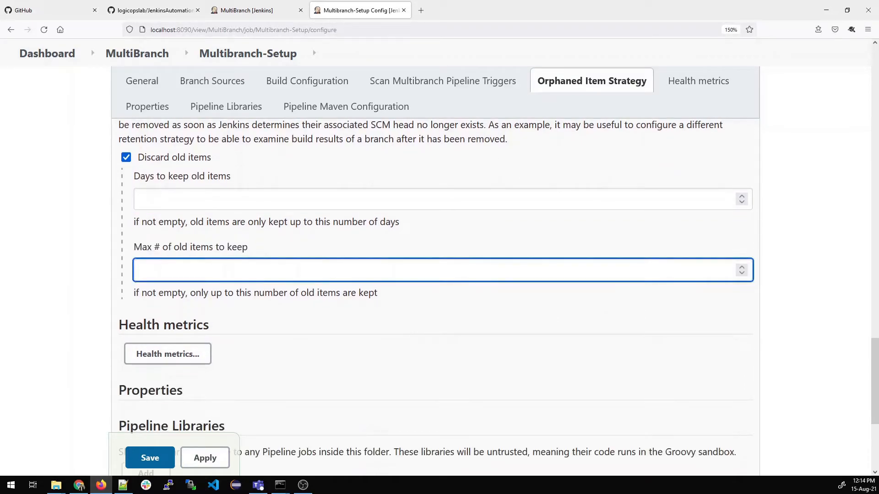
type("10")
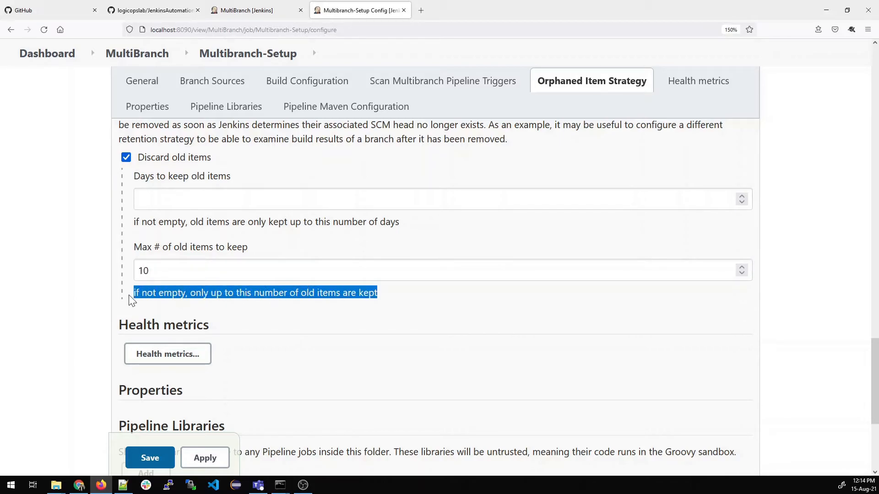
scroll("down", 3)
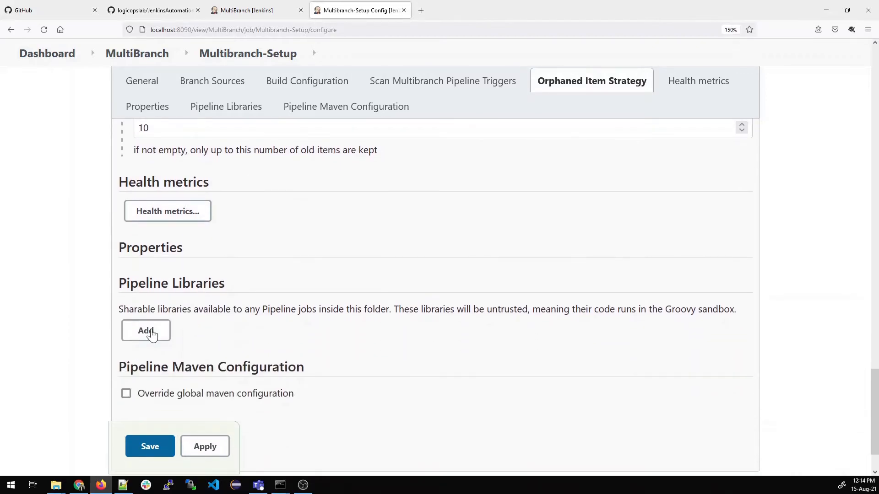
left_click(205, 446)
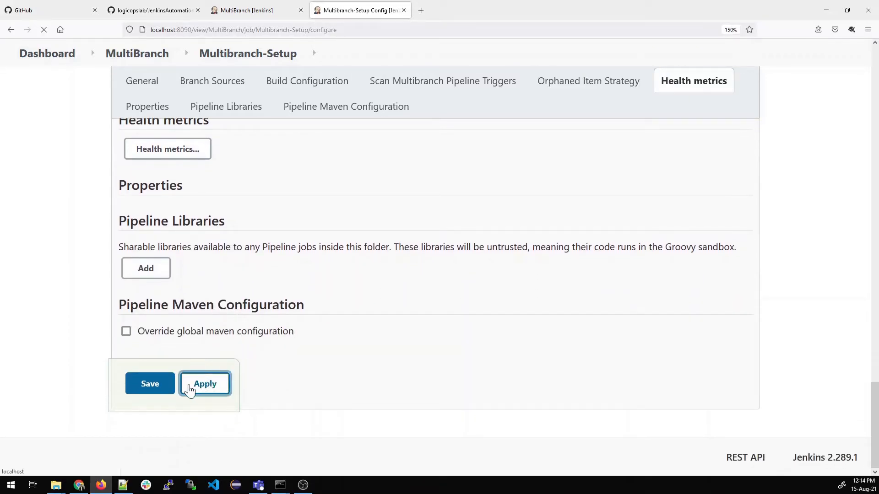
Run Scan Repository Now and reload to see dev and main discovered with successful builds.
left_click(149, 384)
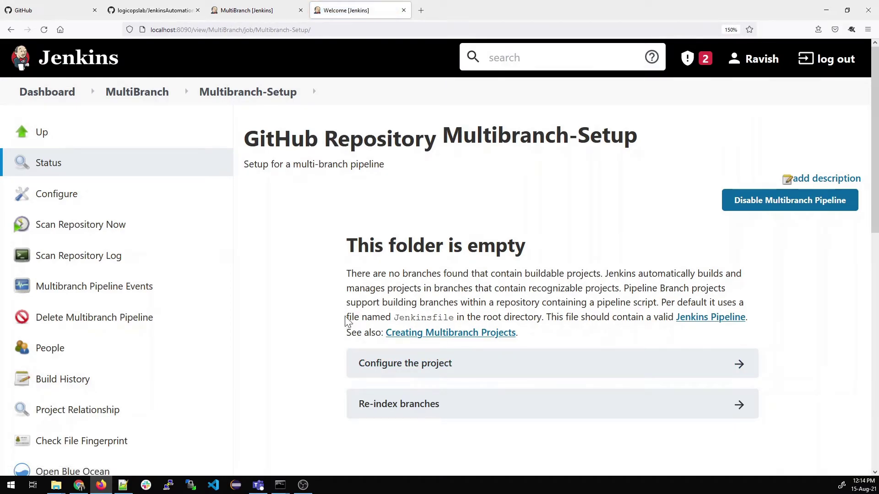
key("ctrl+minus")
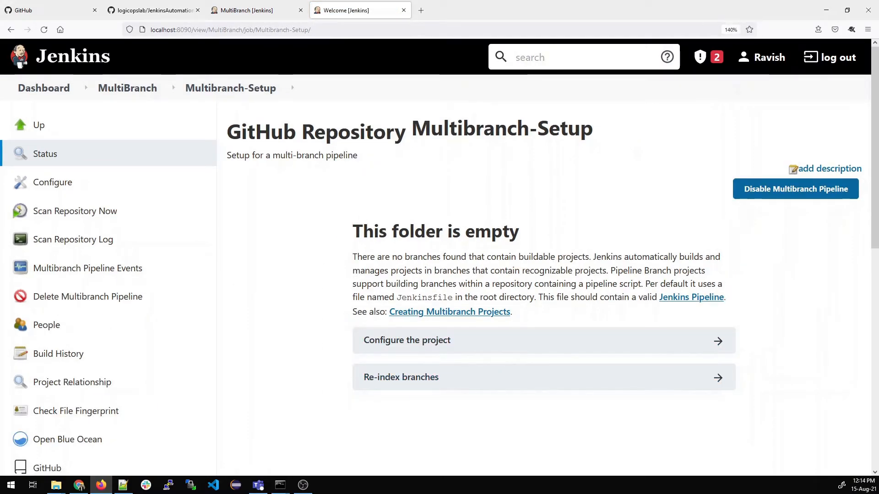
mouse_move(109, 216)
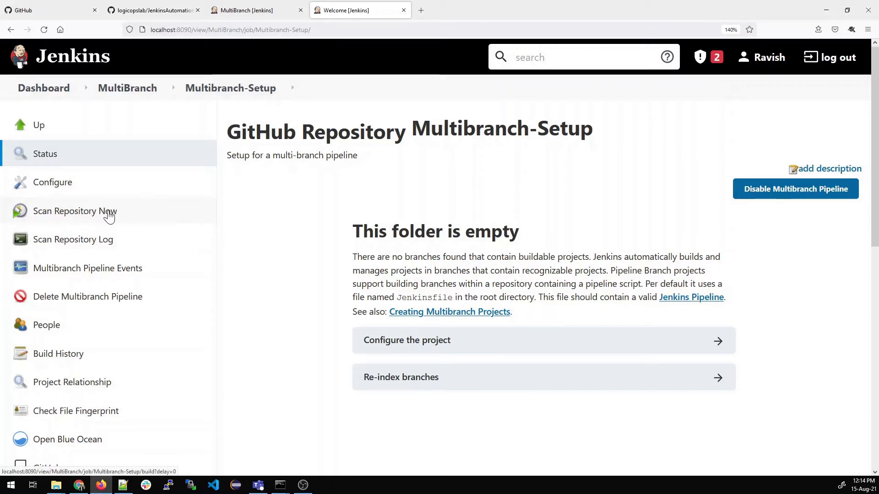
left_click(74, 210)
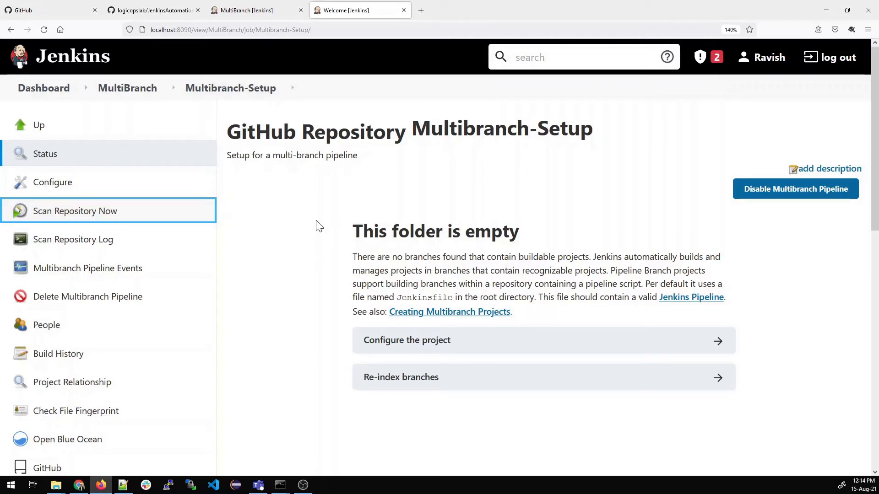
mouse_move(409, 251)
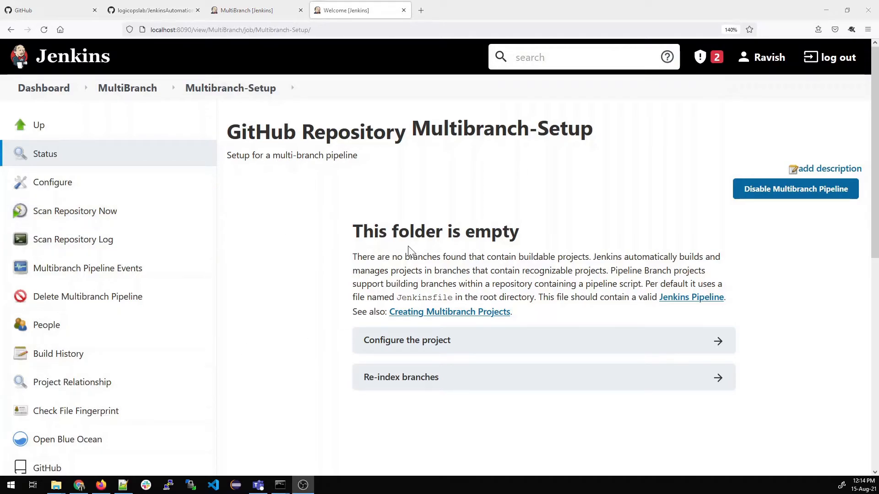
left_click(75, 210)
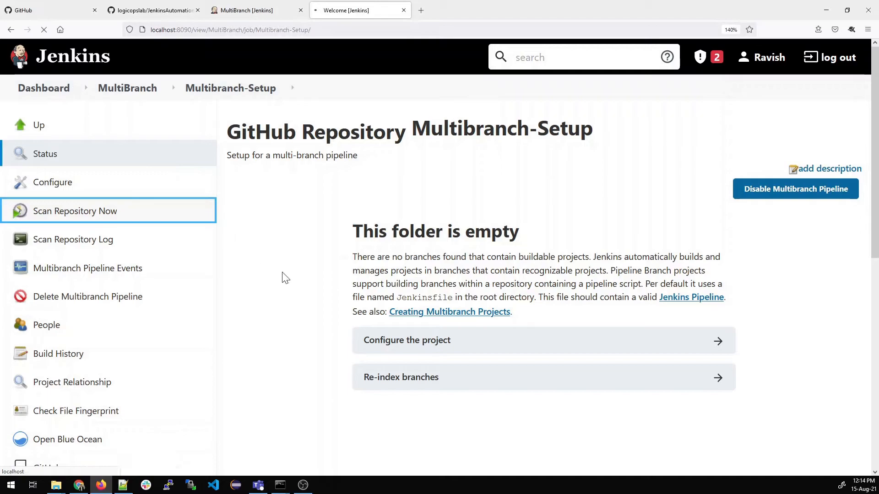
left_click(74, 210)
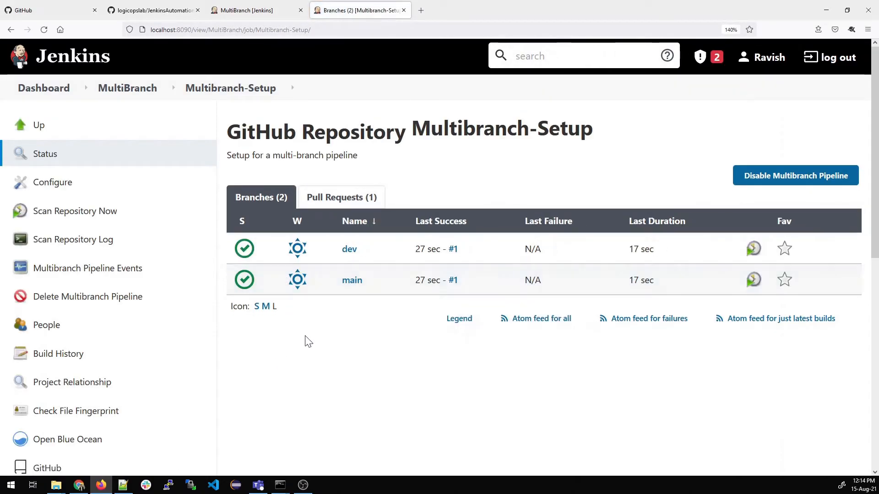
mouse_move(349, 280)
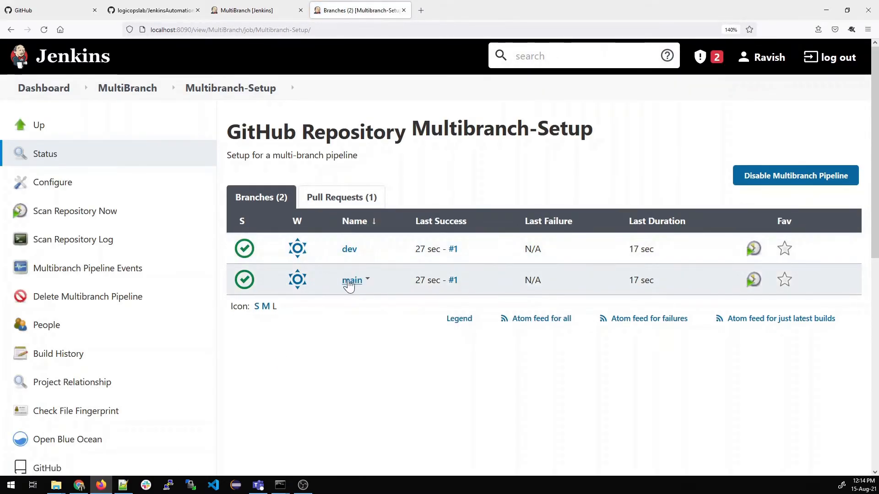
mouse_move(354, 352)
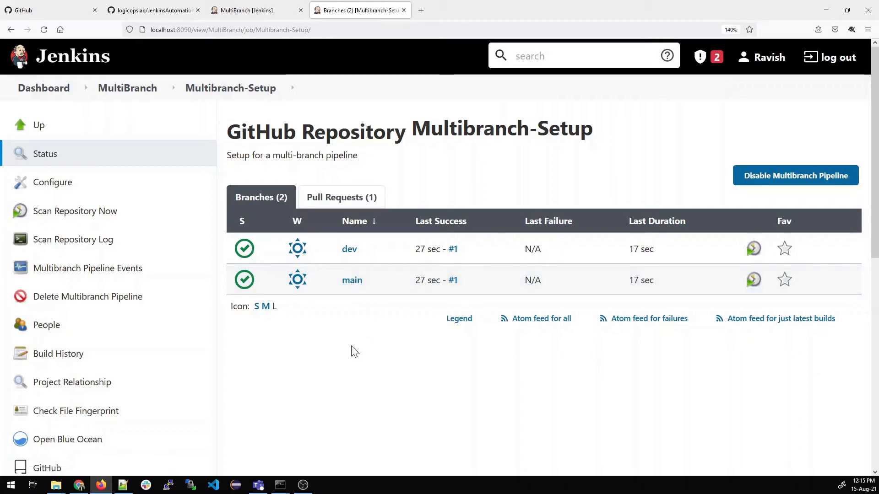
View dev and main branch pages in separate tabs, each showing build #1 with four stages.
right_click(348, 249)
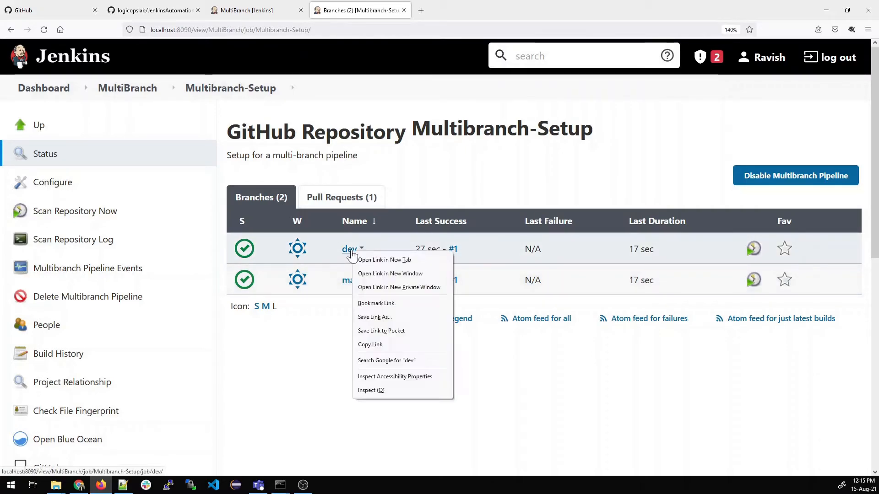
left_click(383, 259)
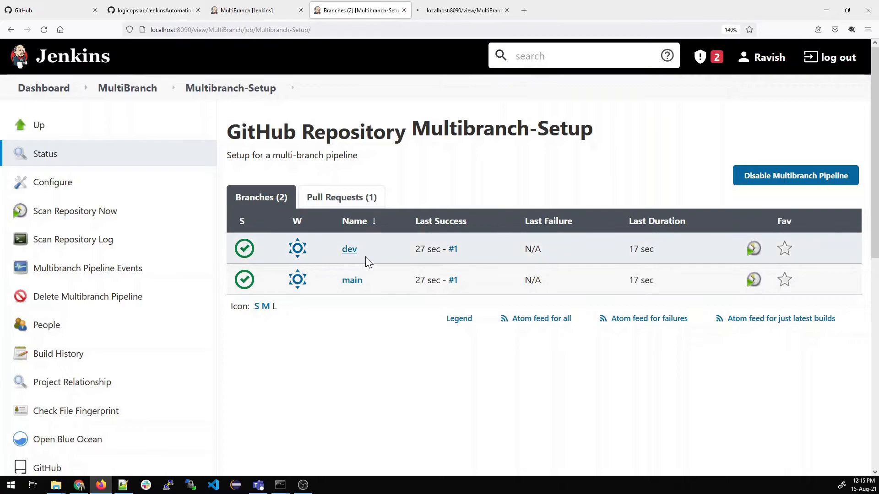
left_click(349, 249)
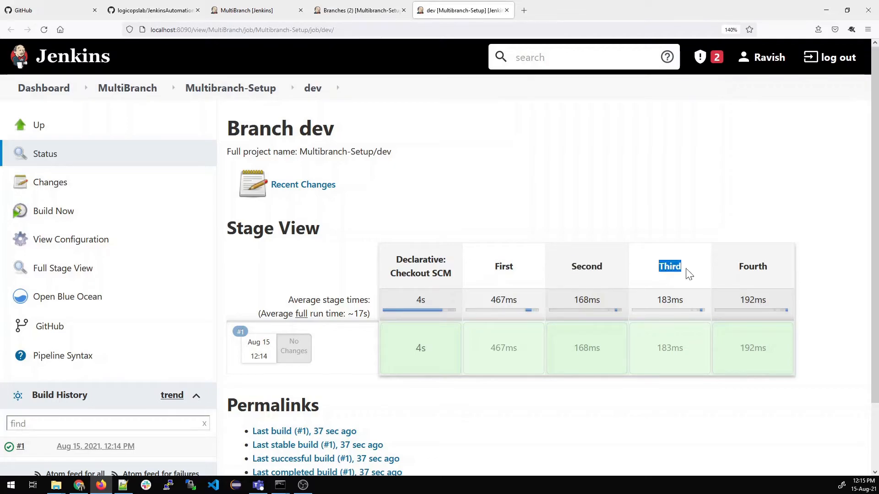
left_click(358, 10)
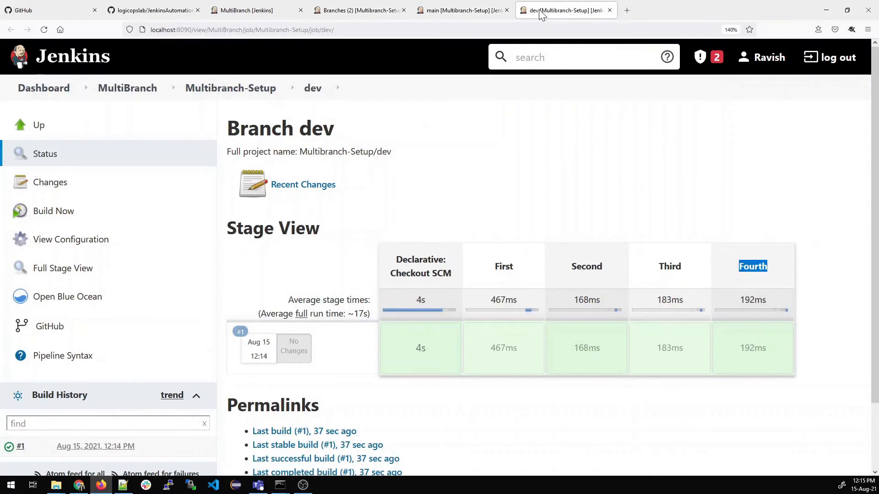
left_click(462, 10)
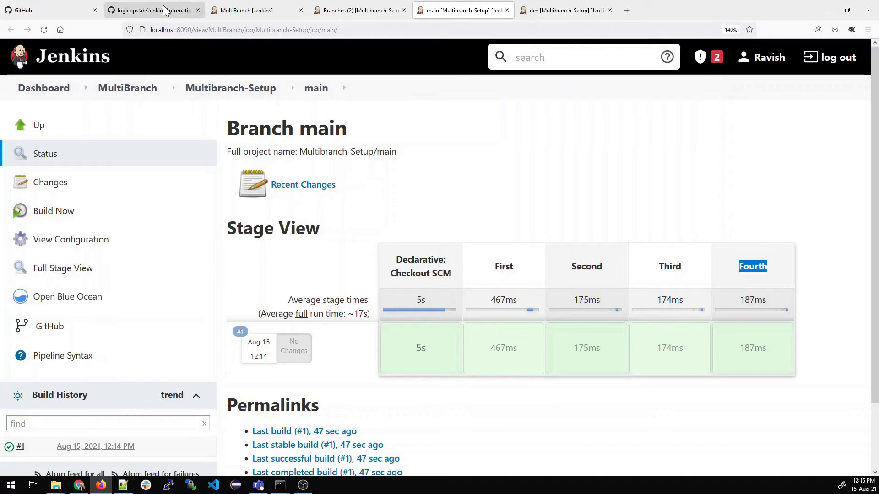
Review the dev branch Jenkinsfile on GitHub, confirming stages First through Fourth.
left_click(153, 10)
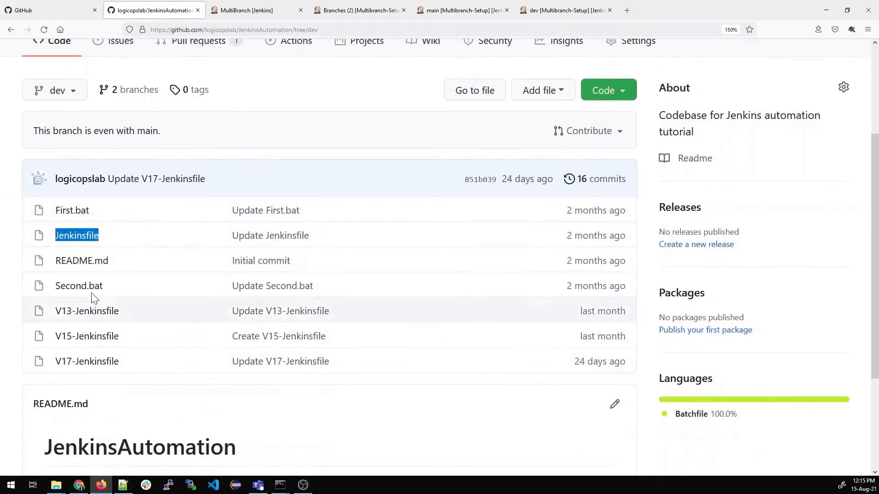
left_click(77, 235)
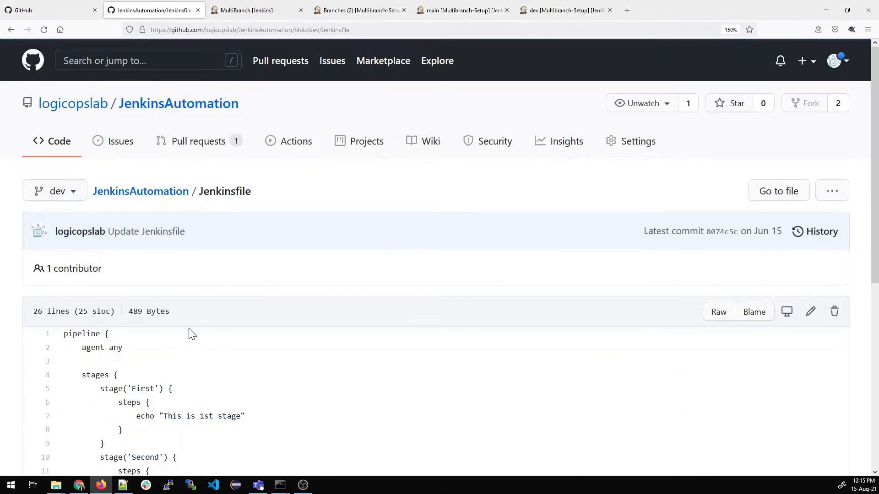
scroll("down", 3)
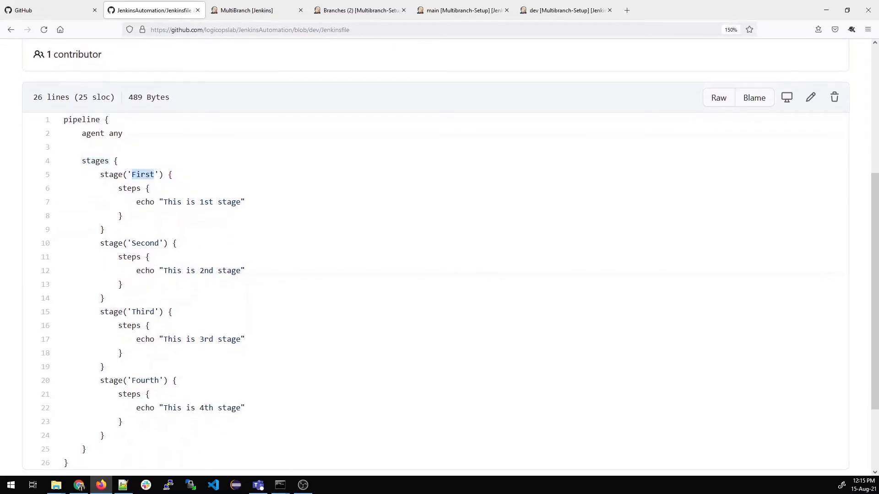
double_click(145, 380)
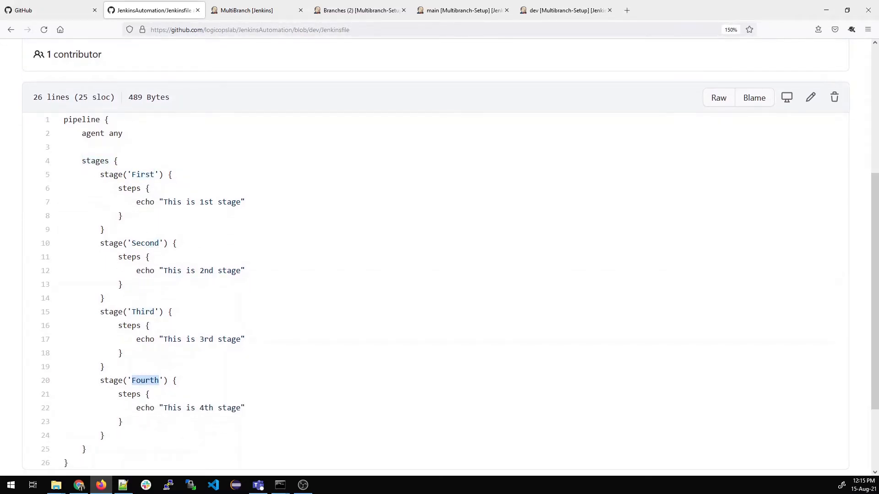
scroll("down", 3)
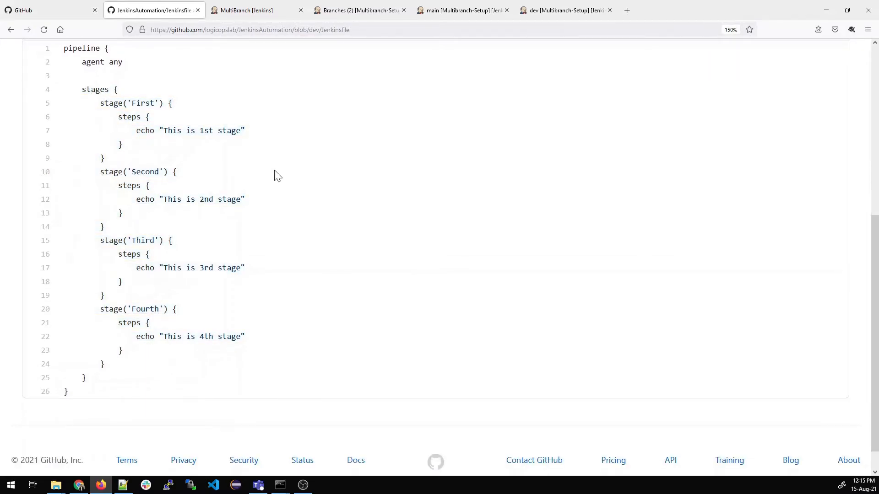
scroll("up", 3)
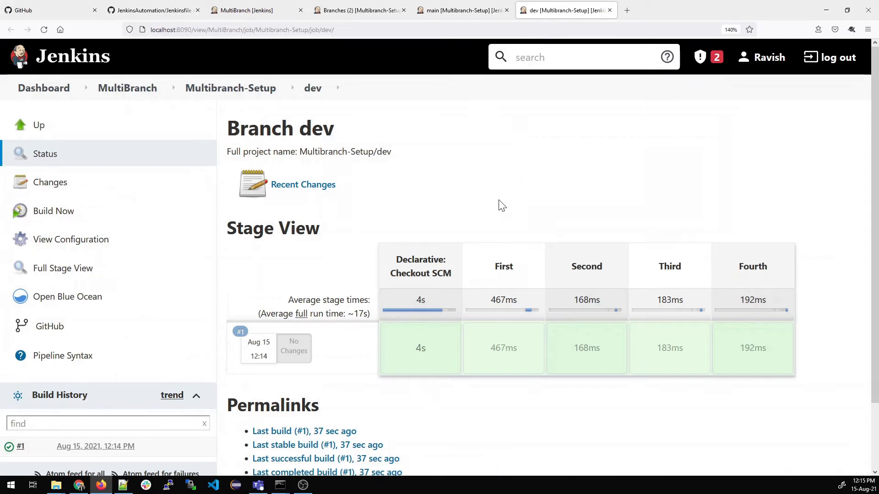
Return through the Jenkins branch tabs to the Multibranch-Setup branch list.
left_click(462, 10)
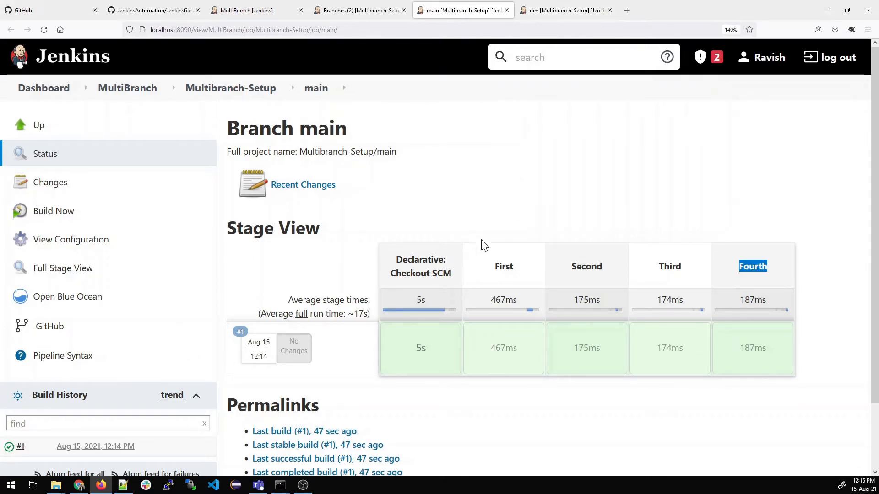
left_click(359, 10)
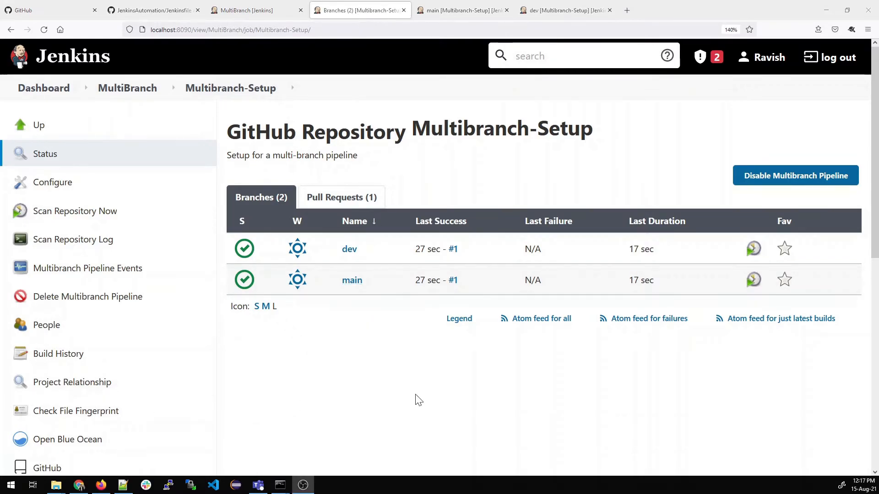
mouse_move(352, 280)
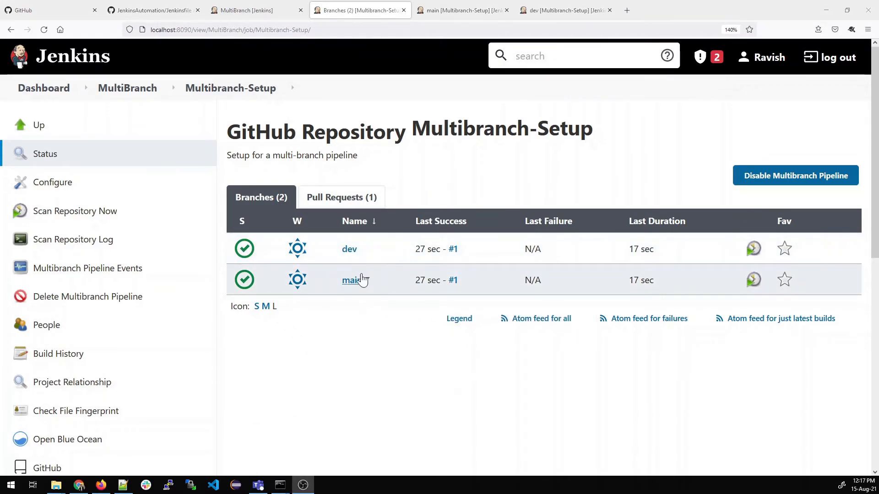
Edit the dev branch Jenkinsfile on GitHub to add a Fifth stage.
left_click(153, 10)
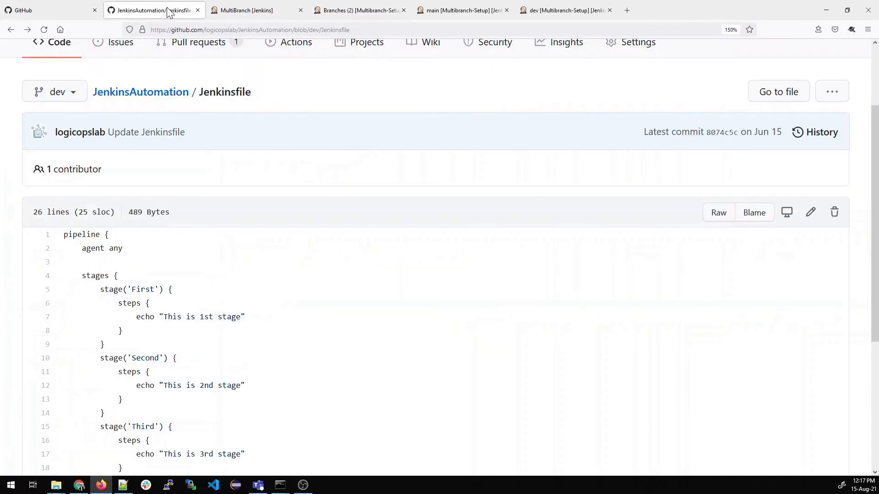
mouse_move(793, 235)
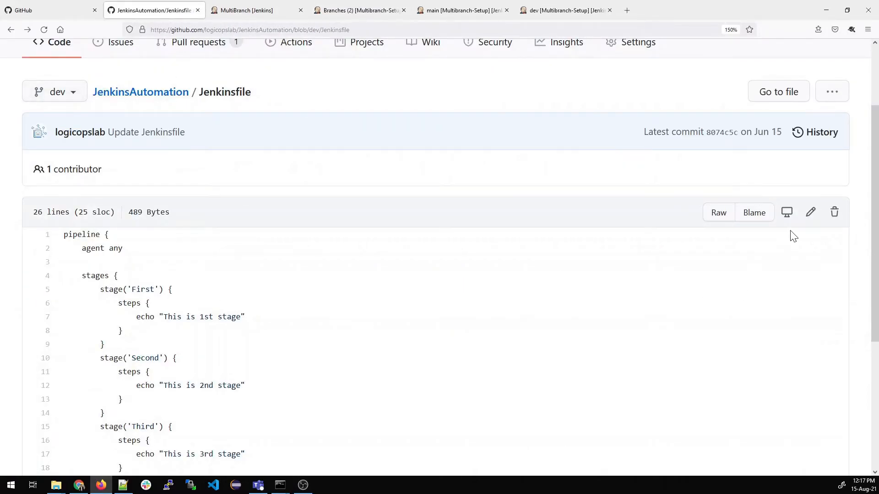
left_click(810, 211)
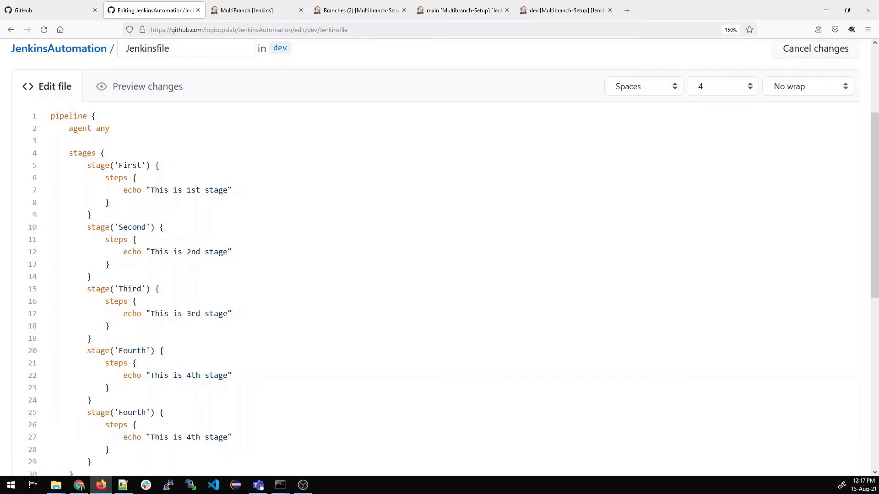
type("Fth")
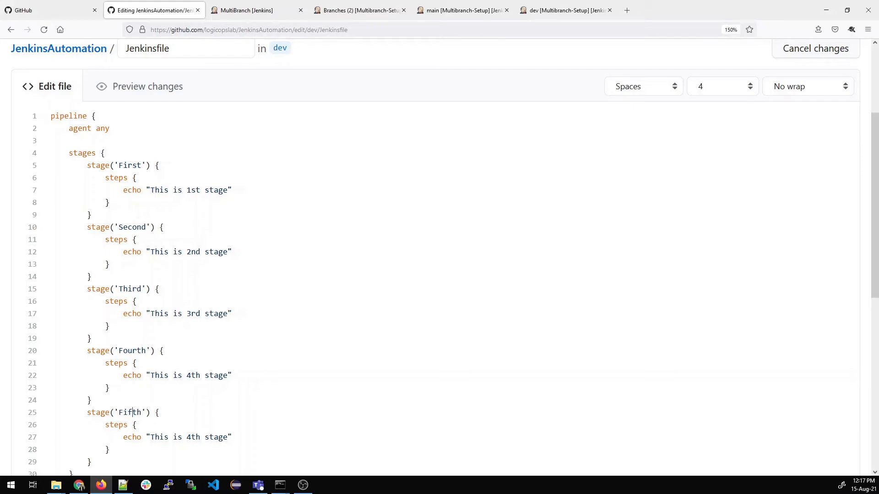
scroll("down", 3)
type("5")
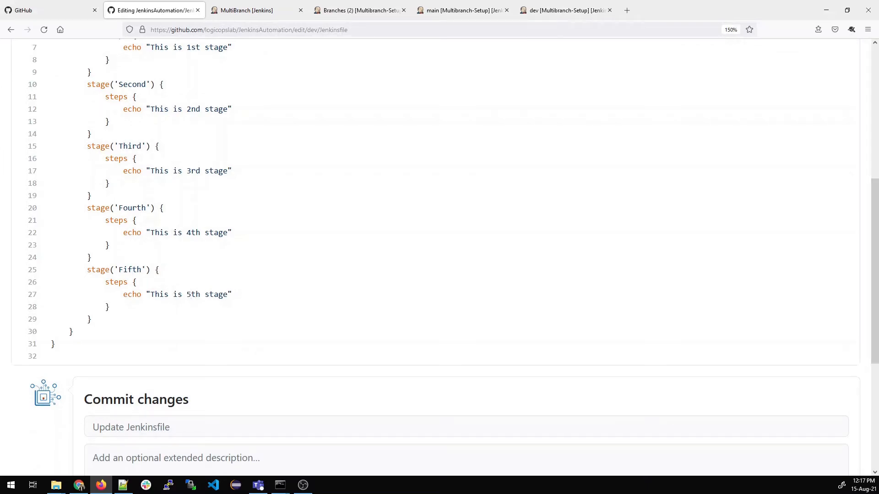
Commit directly to dev with message 'Adding 5th stage in Dev branch'.
type("Addi")
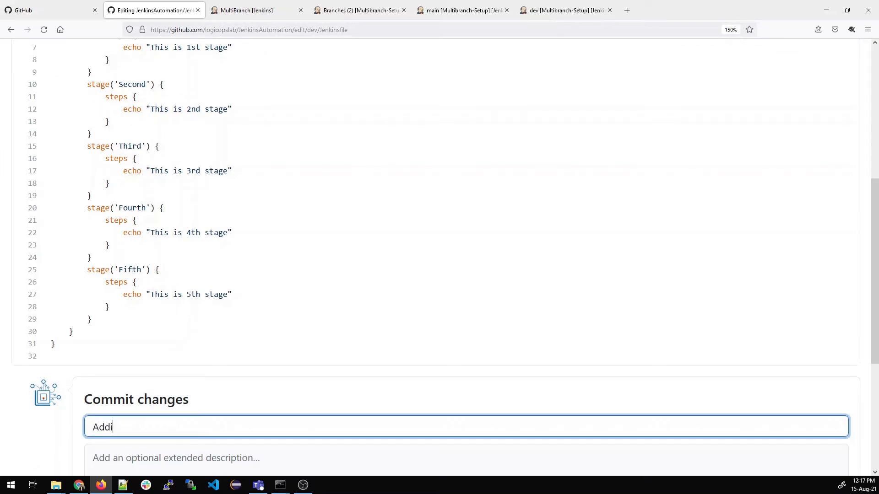
type("ng 5th s")
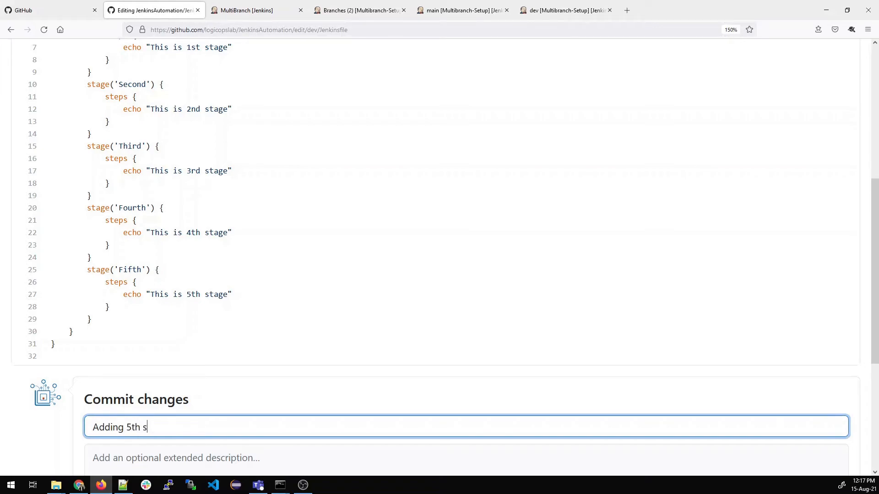
type("tage in De")
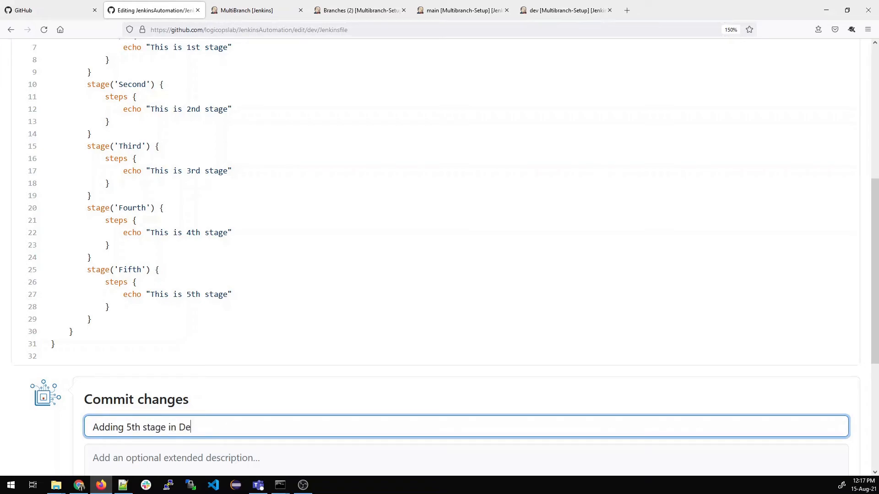
type("v branch")
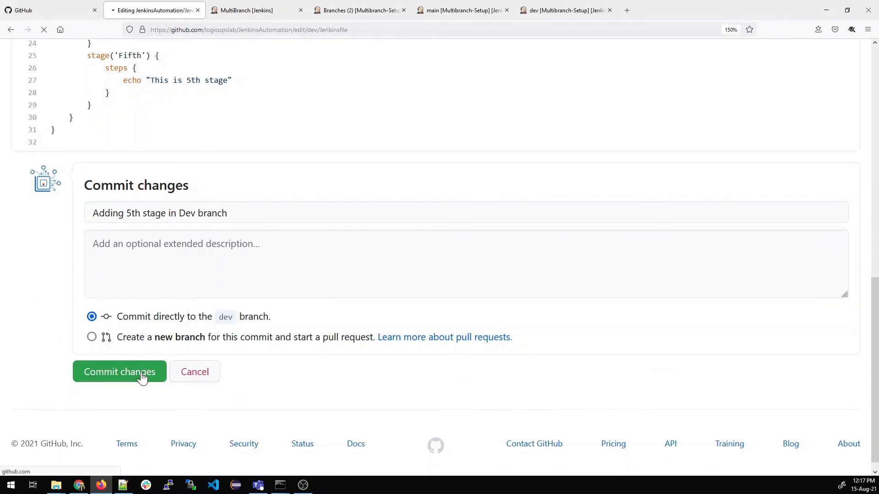
left_click(119, 371)
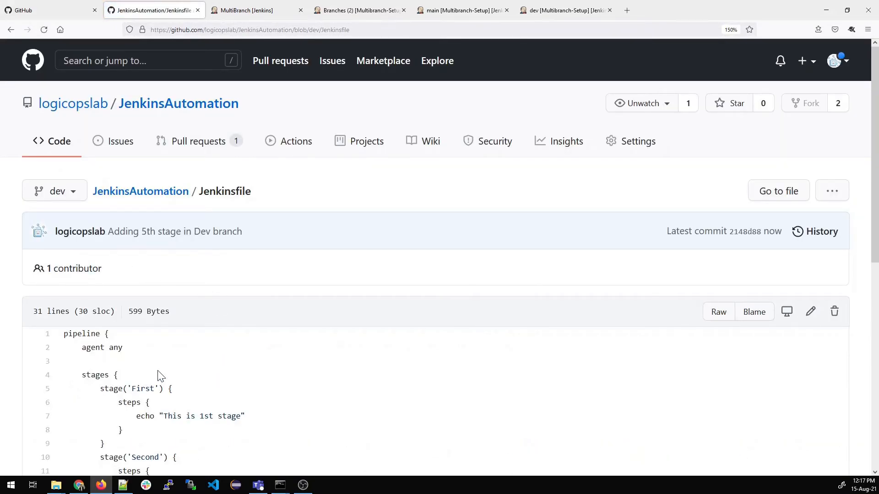
Run Scan Repository Now on Multibranch-Setup and reload the branch overview.
scroll("down", 3)
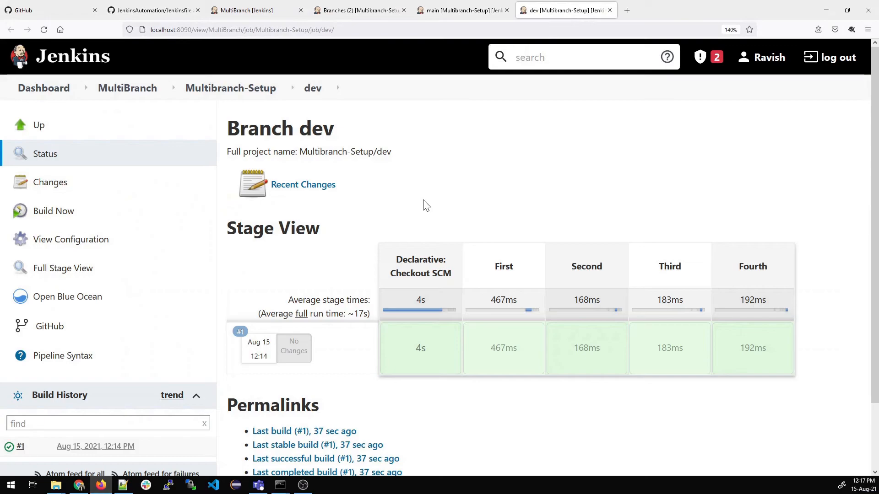
left_click(459, 10)
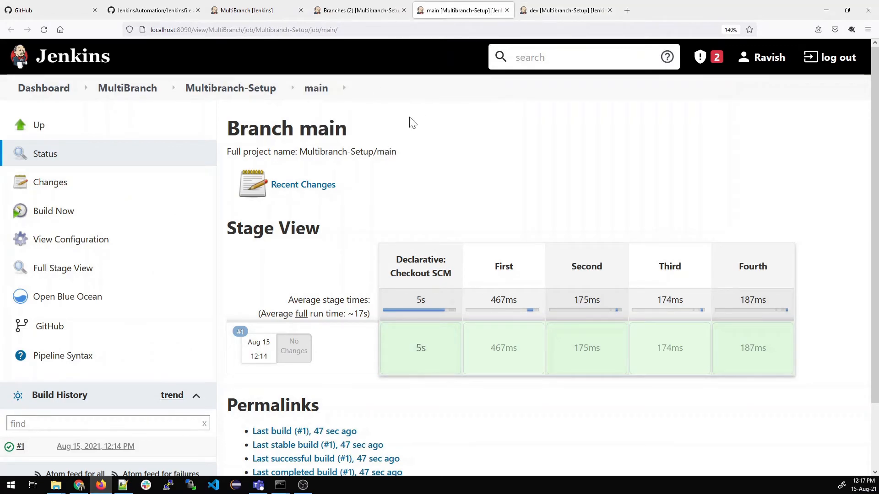
left_click(358, 10)
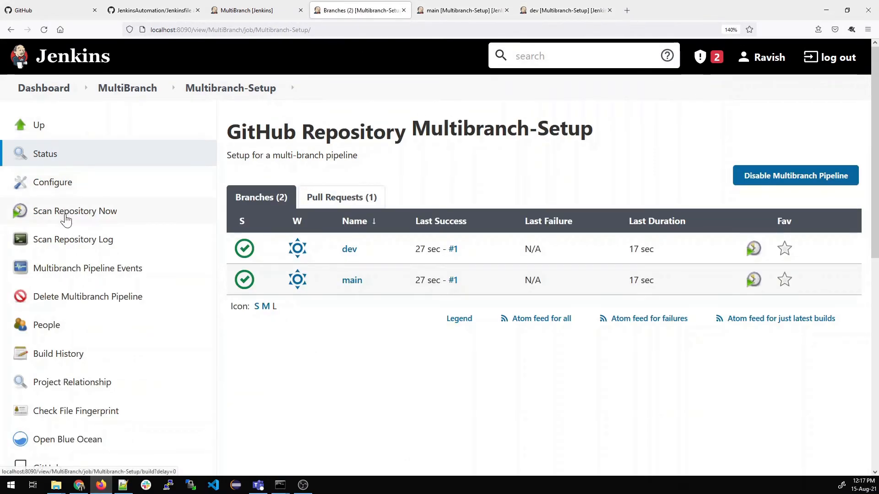
left_click(75, 210)
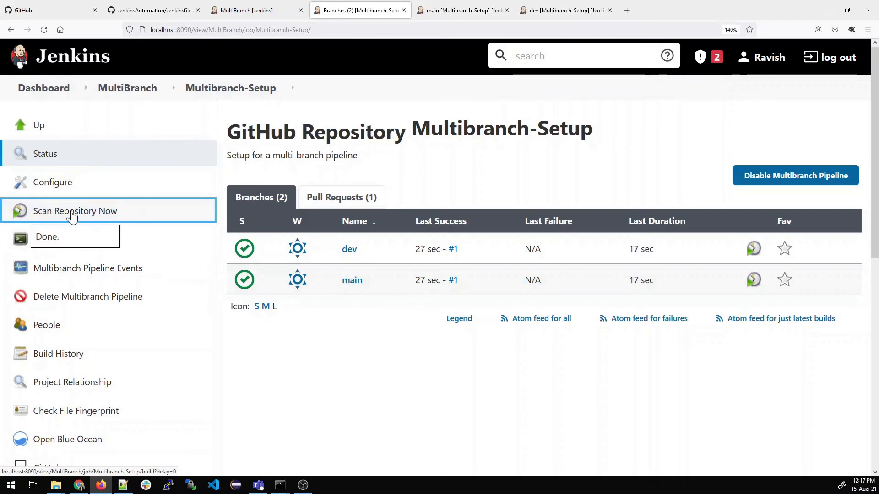
mouse_move(374, 374)
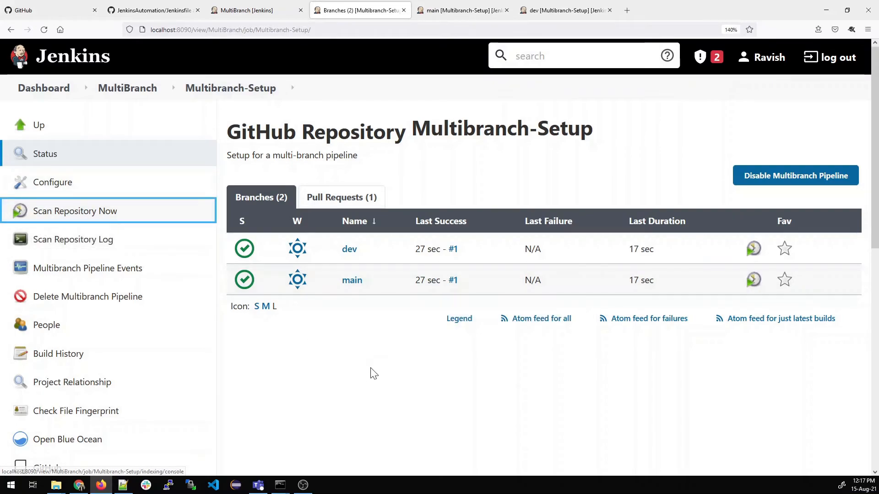
left_click(44, 29)
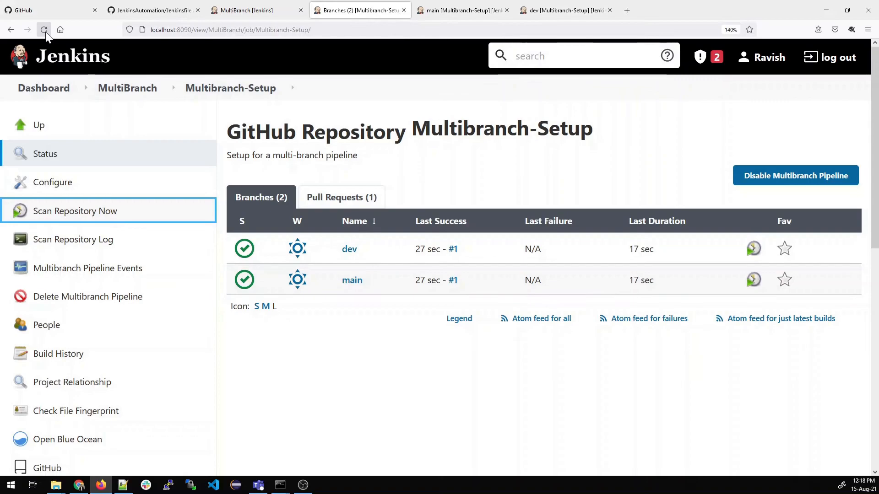
left_click(44, 29)
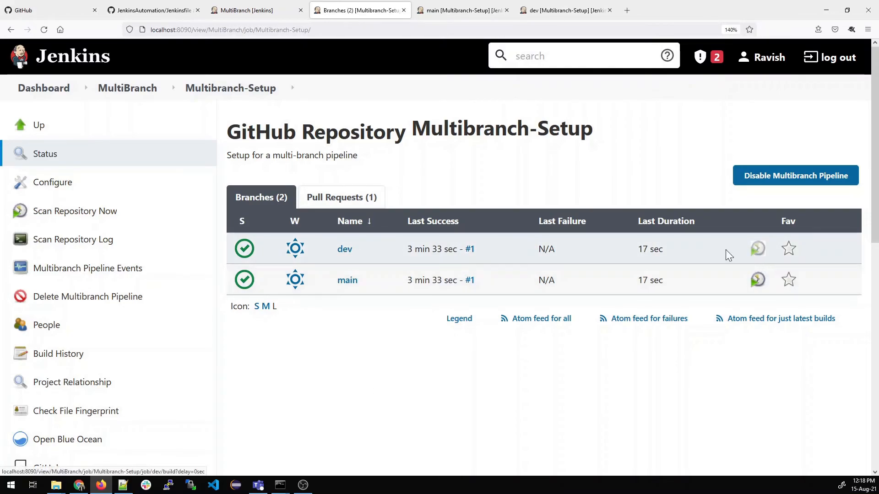
Inspect dev branch build #2, which succeeds with the new Fifth stage.
right_click(344, 249)
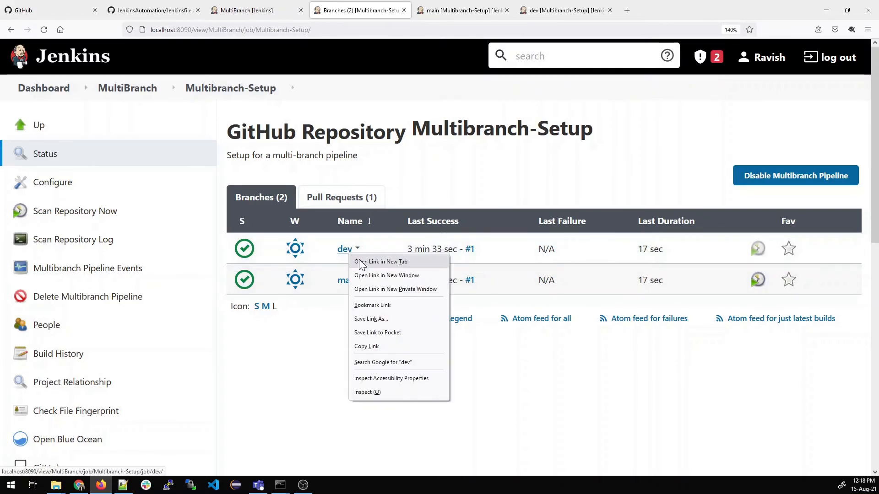
left_click(381, 261)
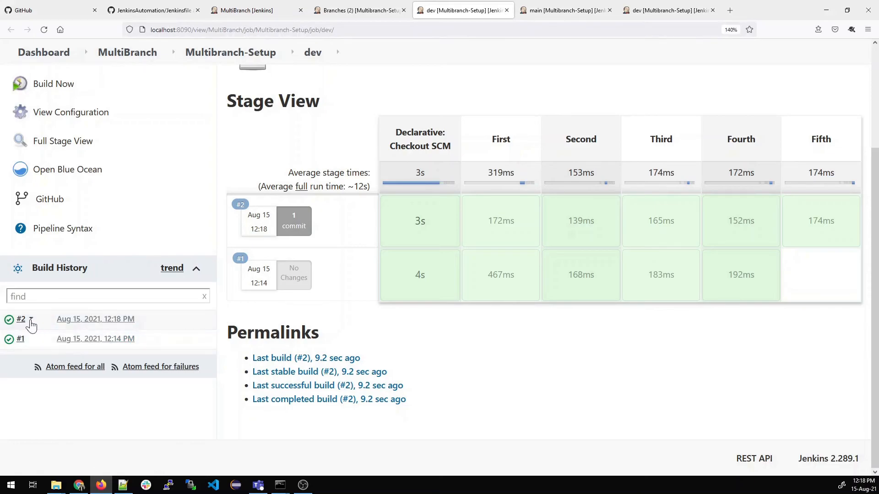
mouse_move(24, 354)
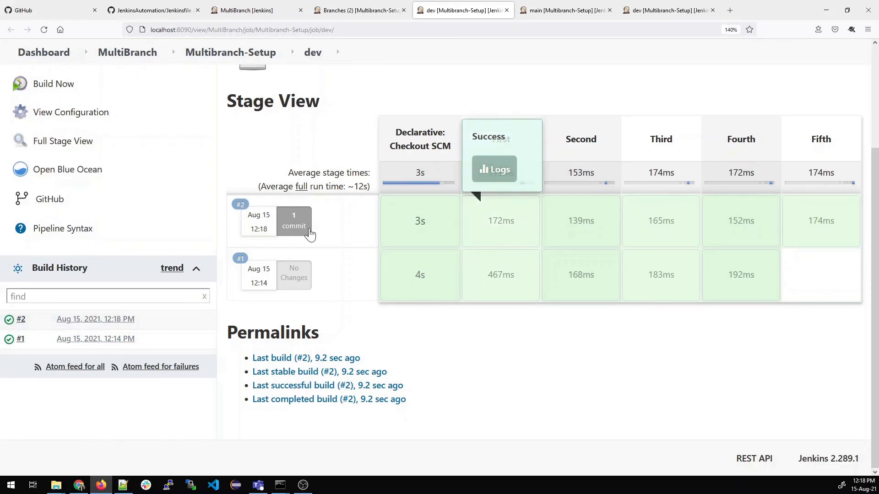
mouse_move(317, 258)
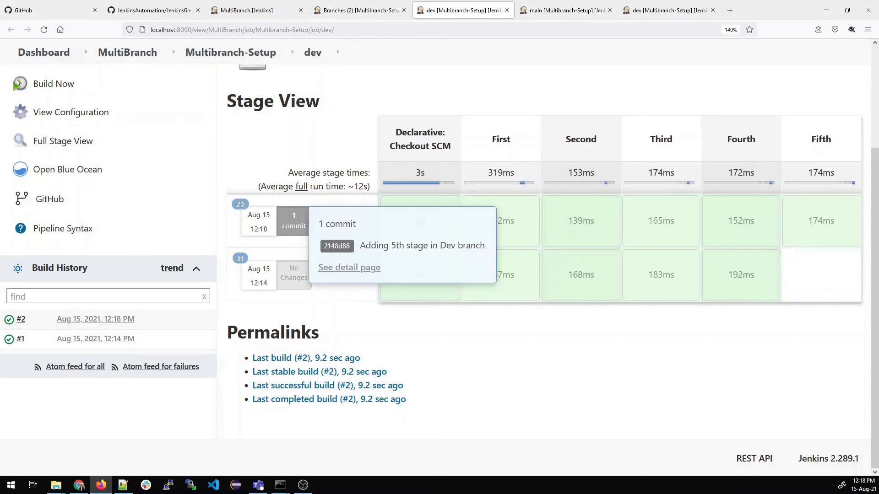
mouse_move(493, 333)
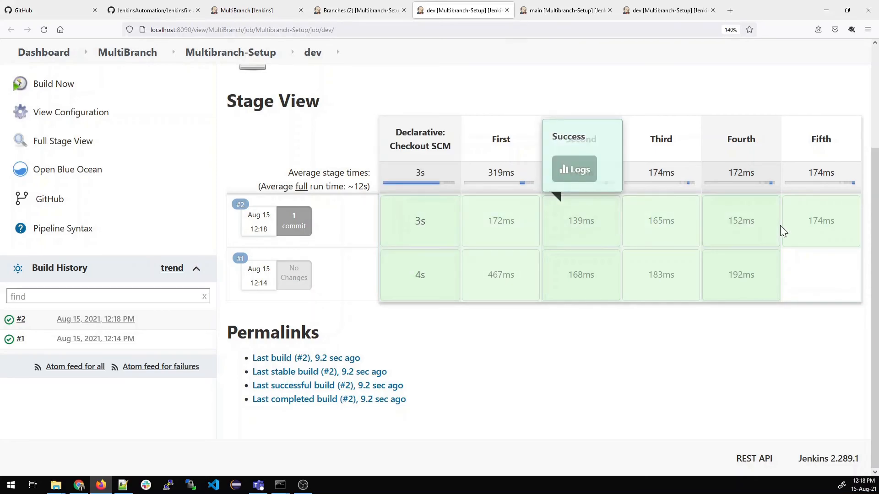
mouse_move(812, 173)
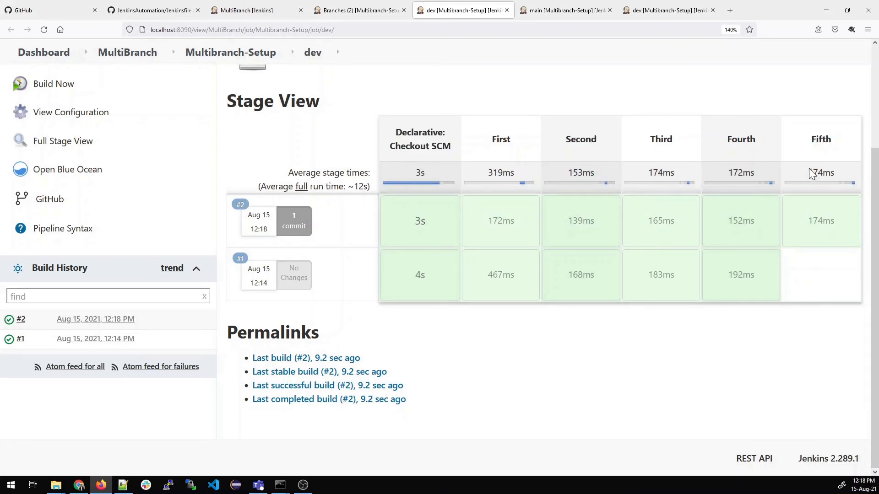
double_click(820, 139)
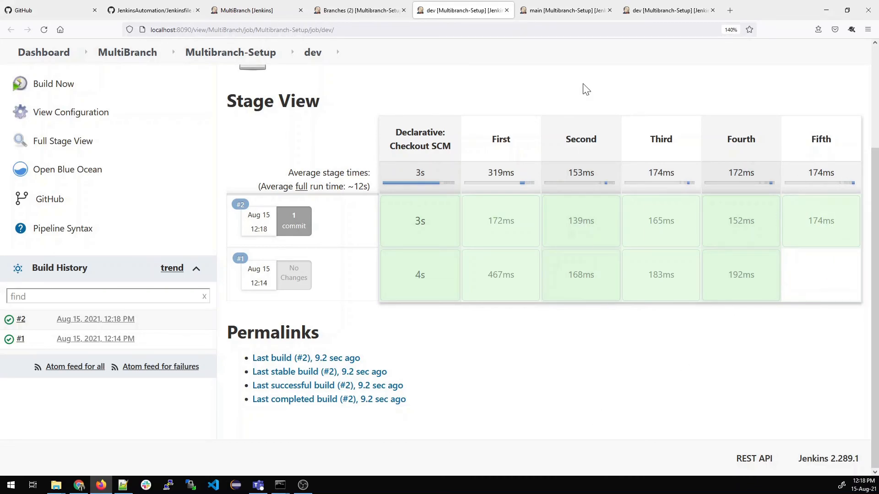
Reload the main branch page showing four-stage build #1, then zoom out the branch overview.
left_click(566, 10)
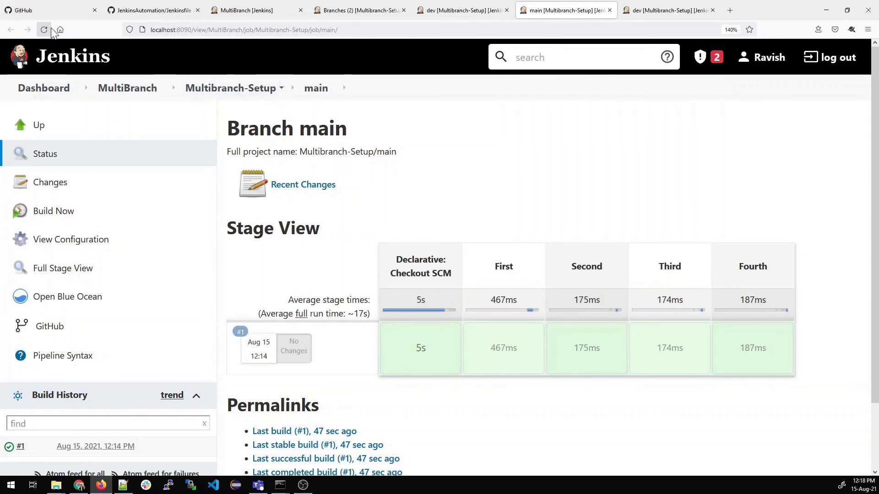
left_click(44, 30)
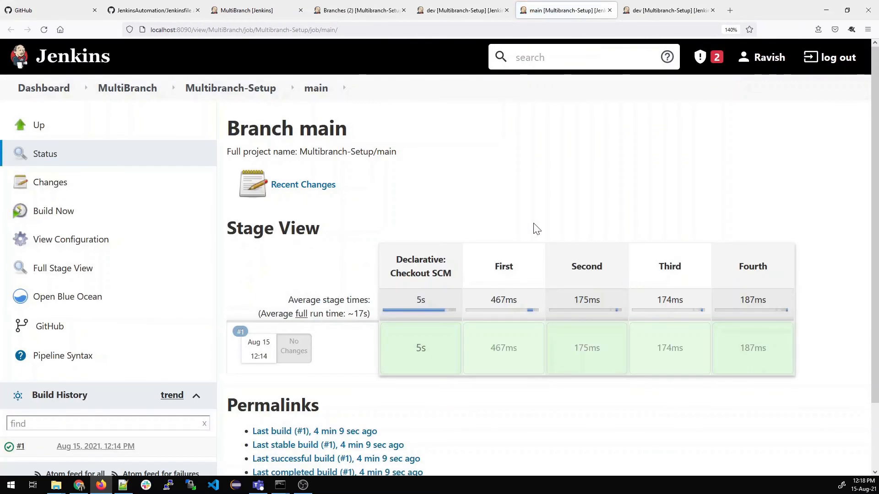
mouse_move(524, 408)
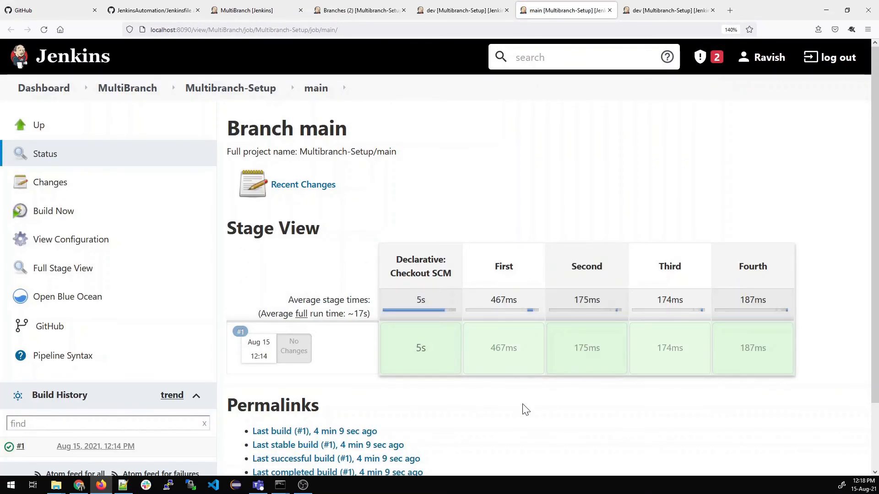
mouse_move(457, 269)
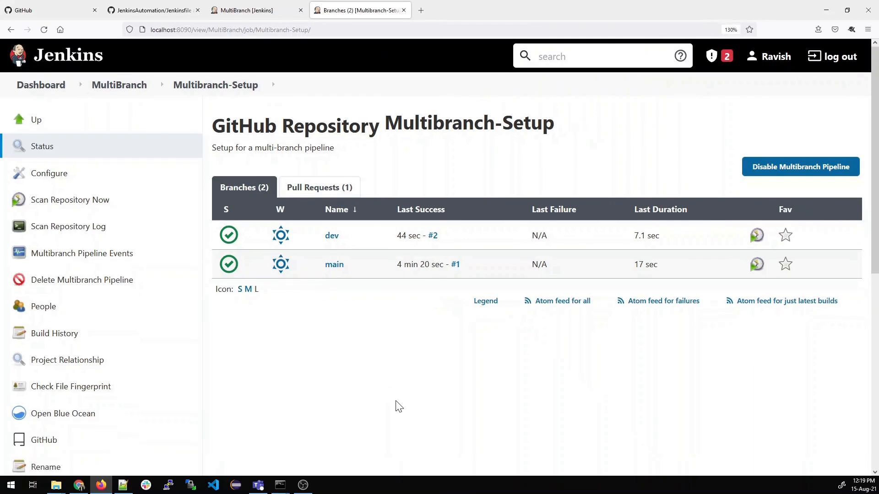
key("ctrl+minus")
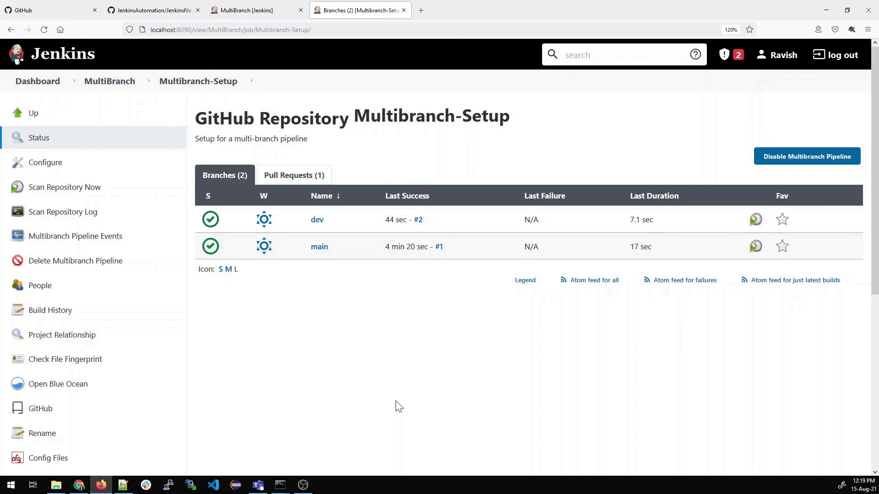